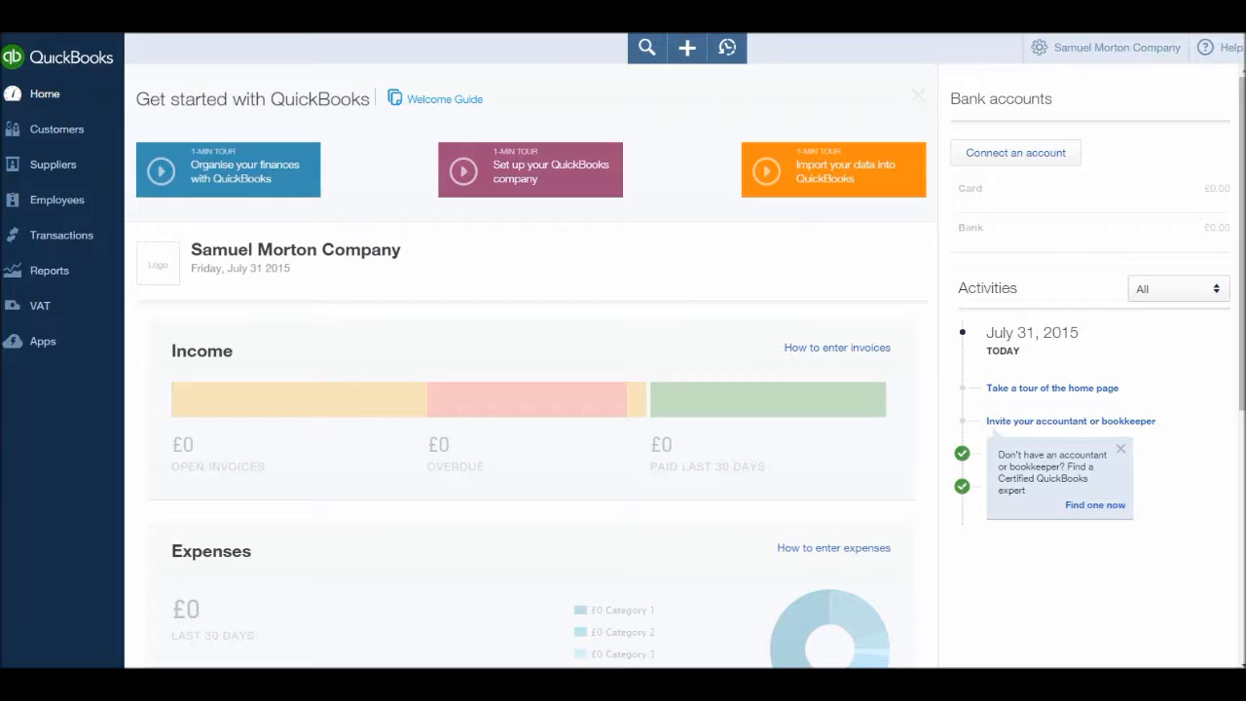
Step: Open Company Settings from the gear menu
{"action": "left_click", "coordinate": [1116, 46]}
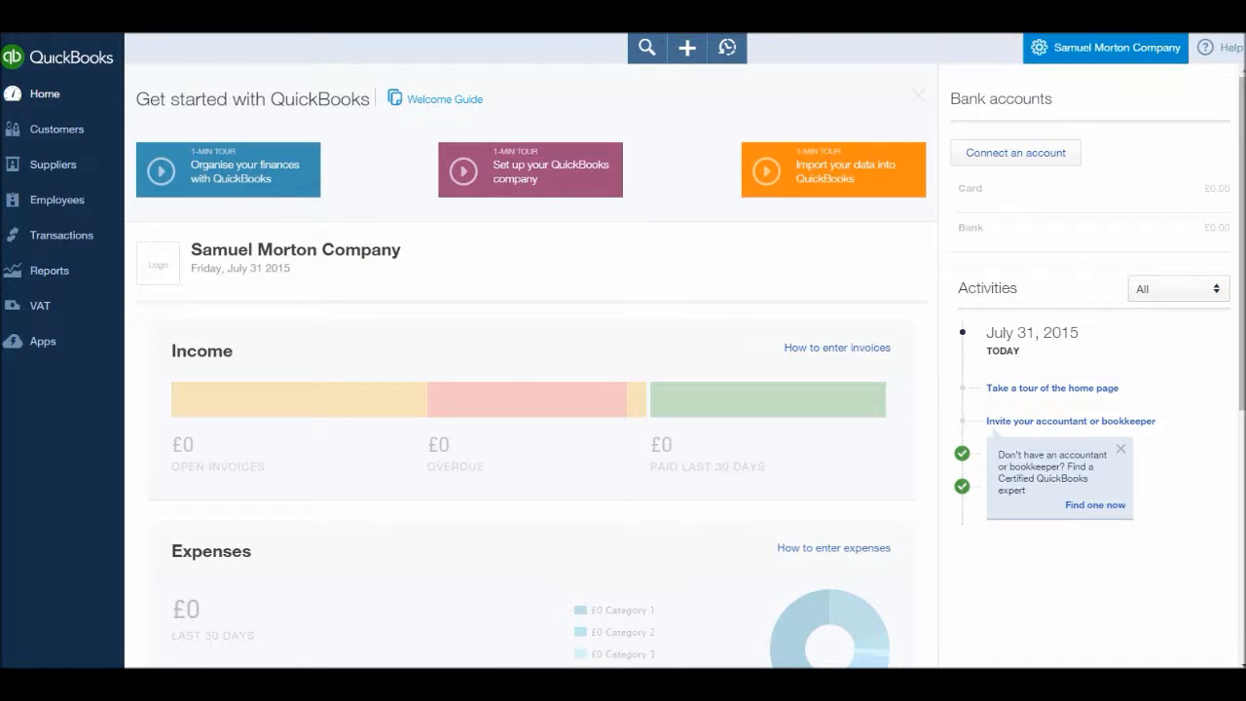
{"action": "left_click", "coordinate": [1105, 47]}
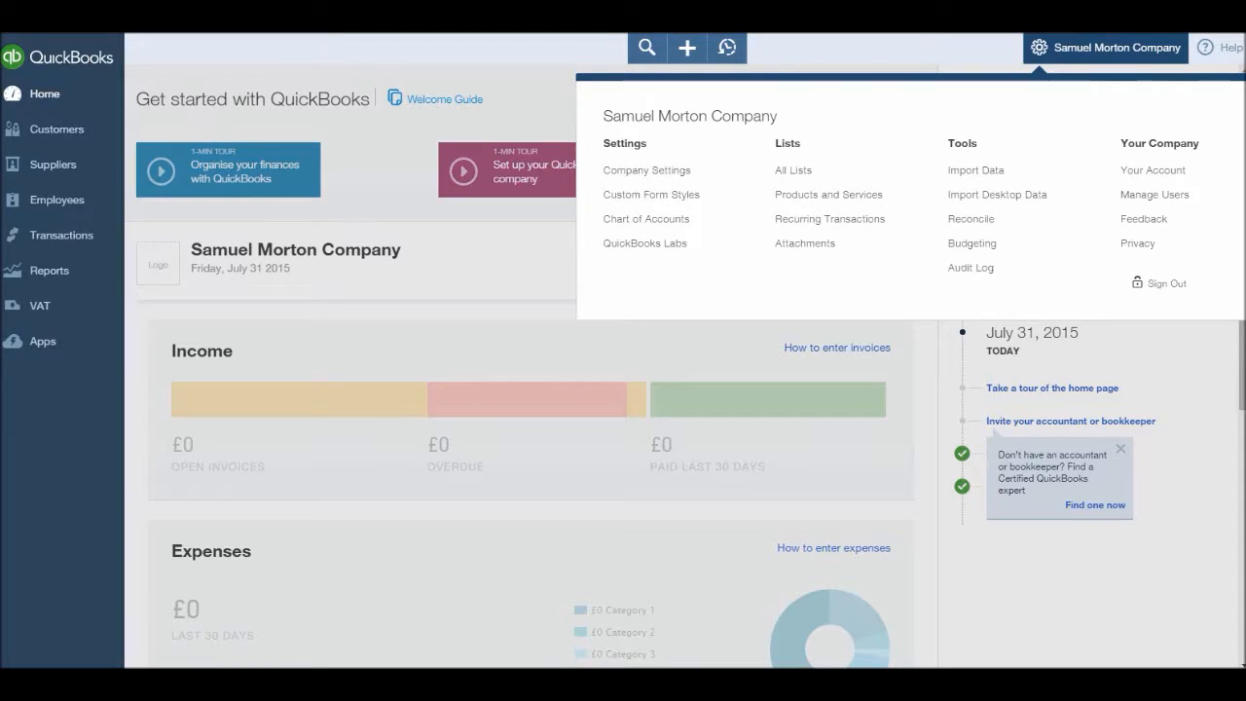
{"action": "mouse_move", "coordinate": [644, 242]}
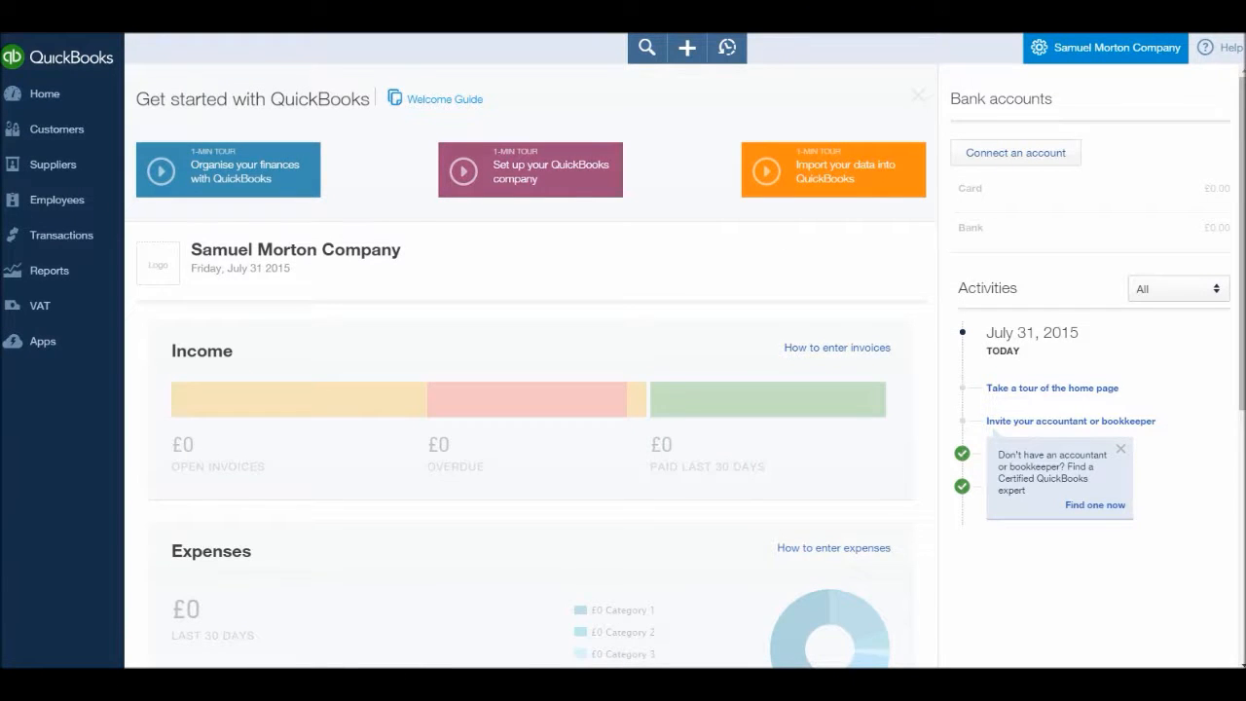
{"action": "left_click", "coordinate": [1040, 47]}
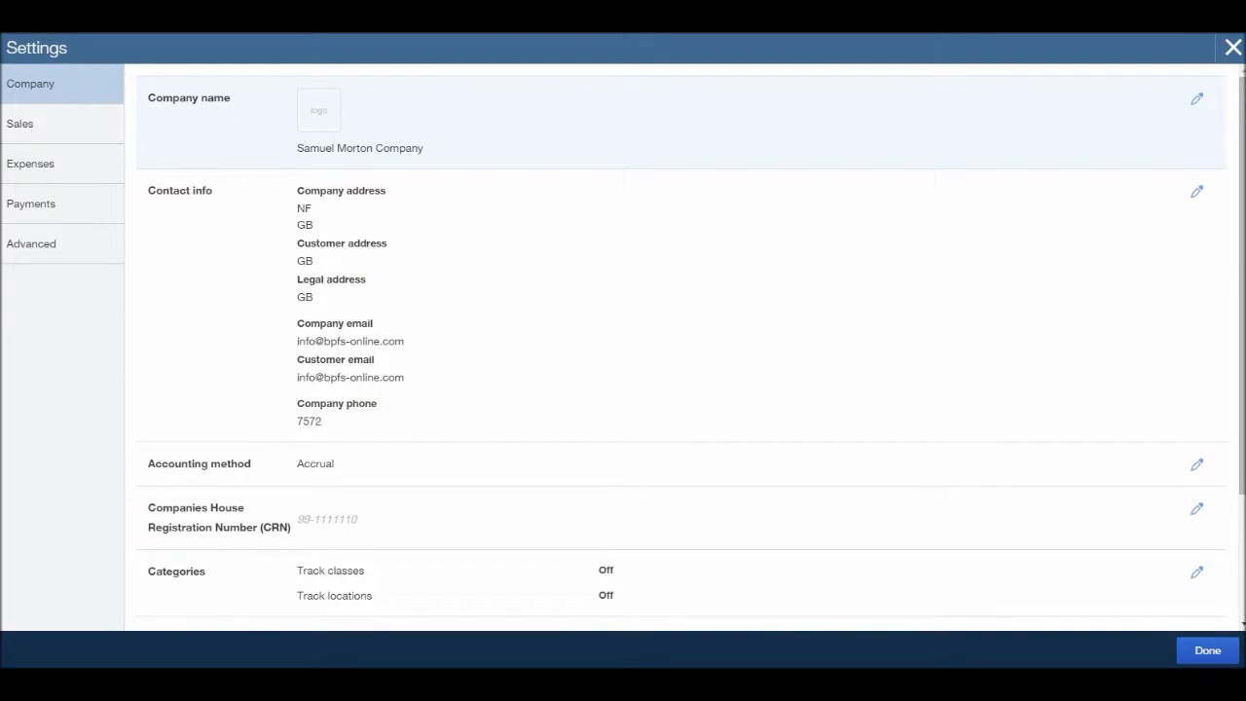
Step: Replace the company name Samuel Morton Company with BPFS Ltd and save
{"action": "left_click", "coordinate": [1196, 98]}
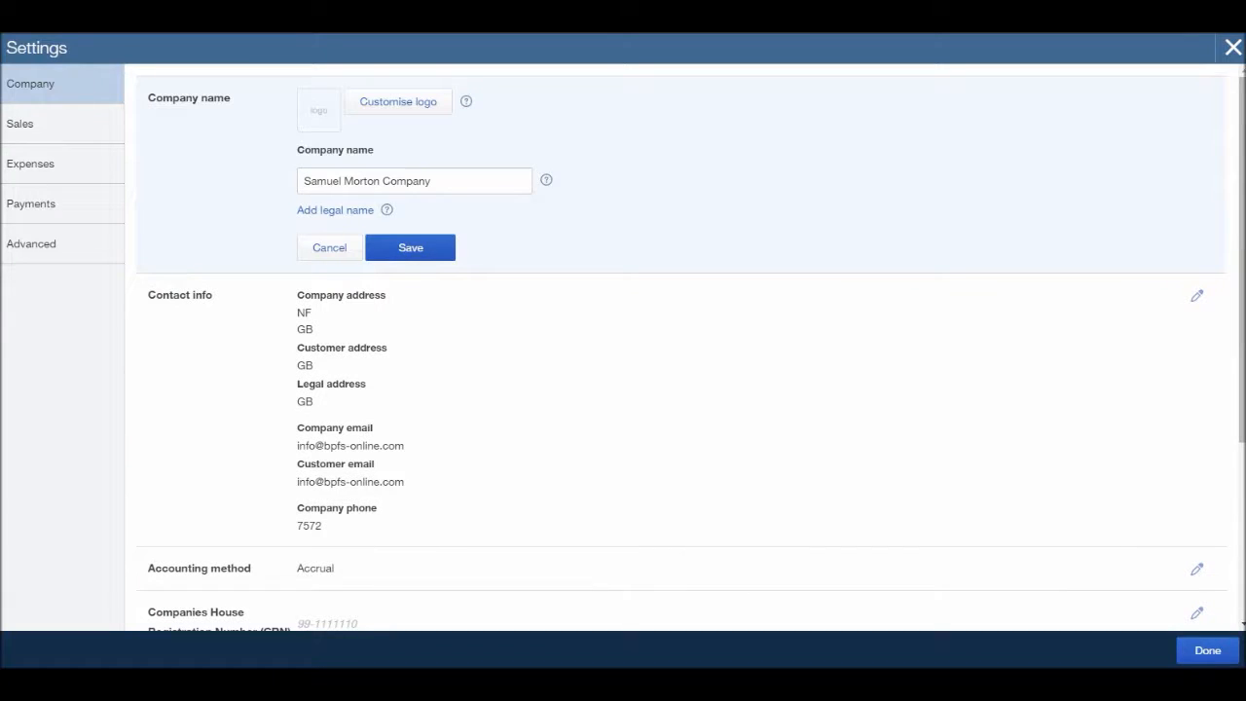
{"action": "triple_click", "coordinate": [414, 180]}
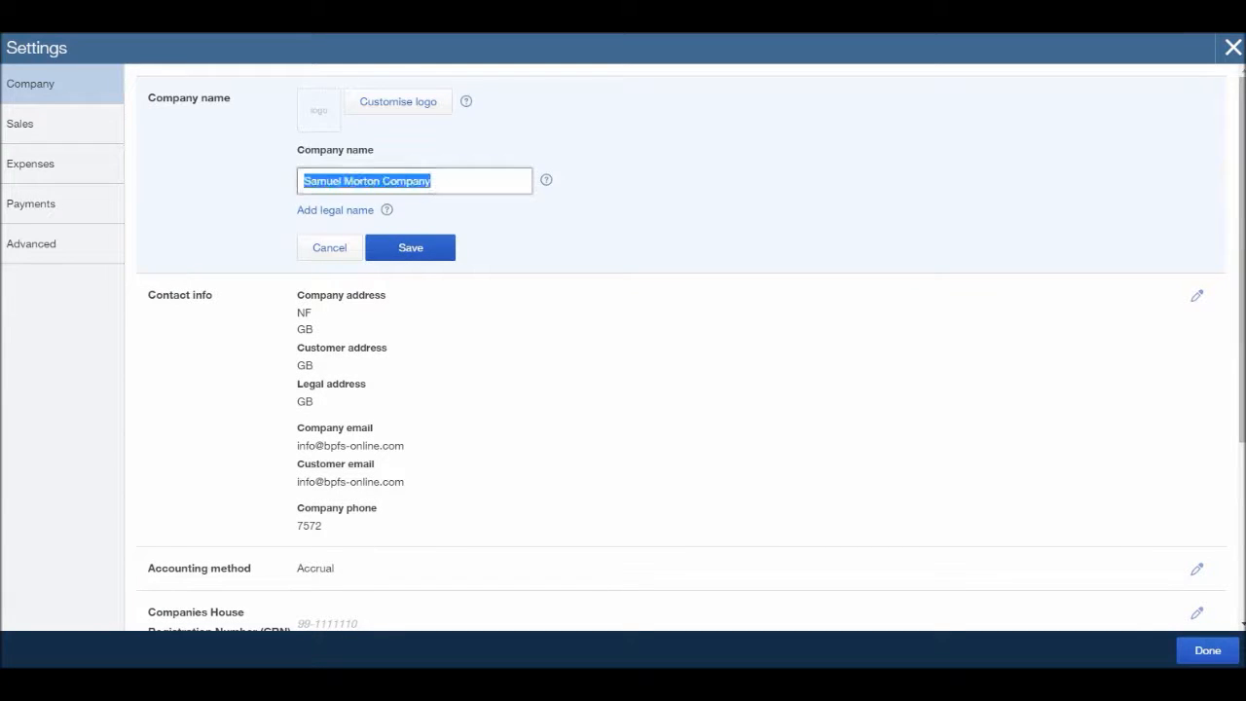
{"action": "type", "text": "B"}
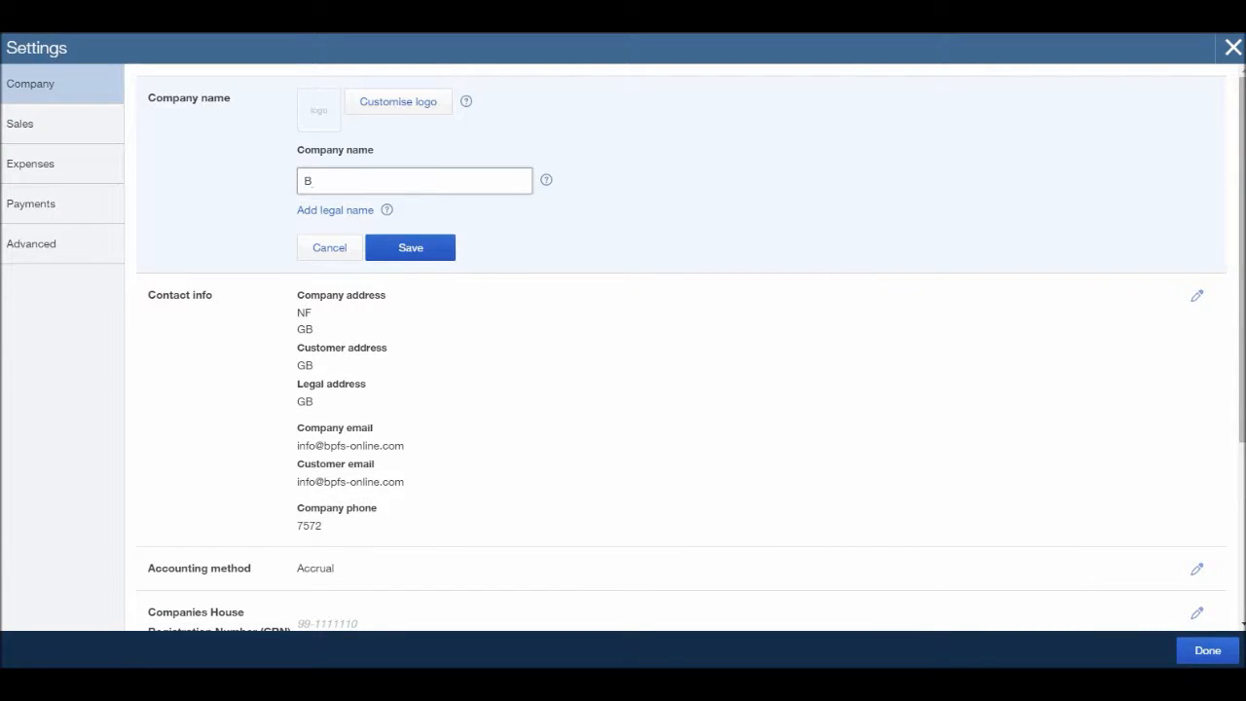
{"action": "type", "text": "PFS"}
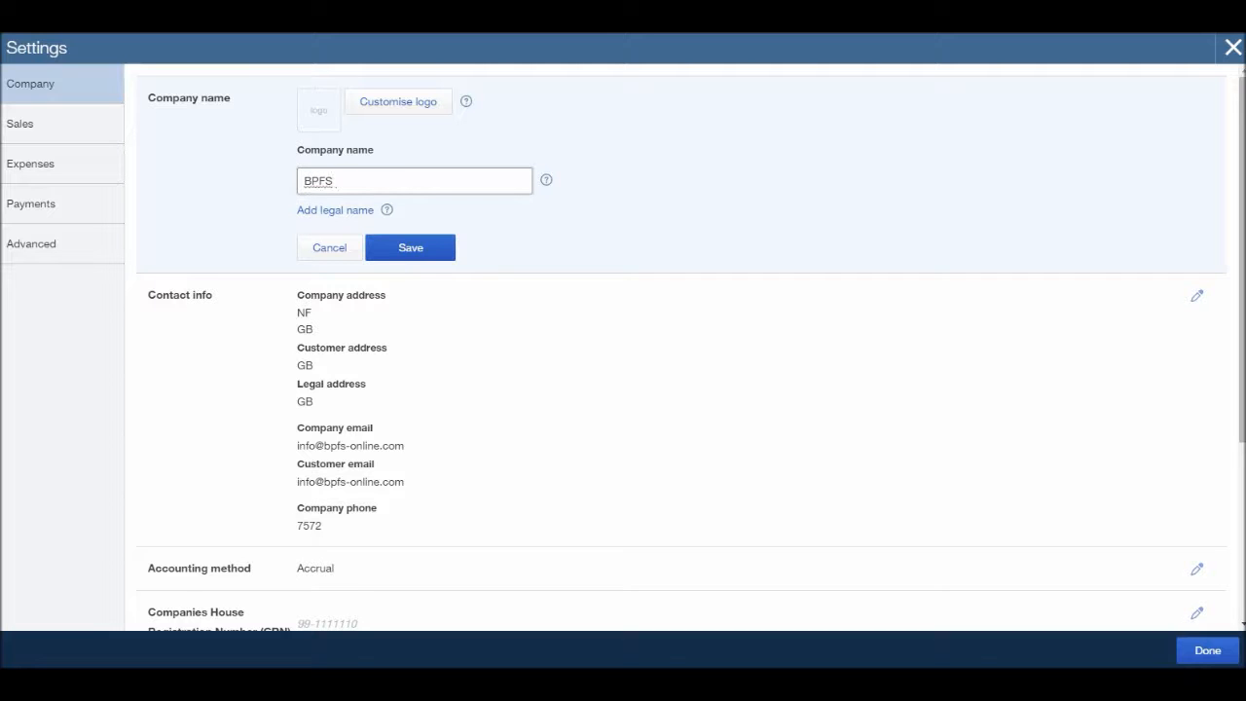
{"action": "type", "text": "Lt"}
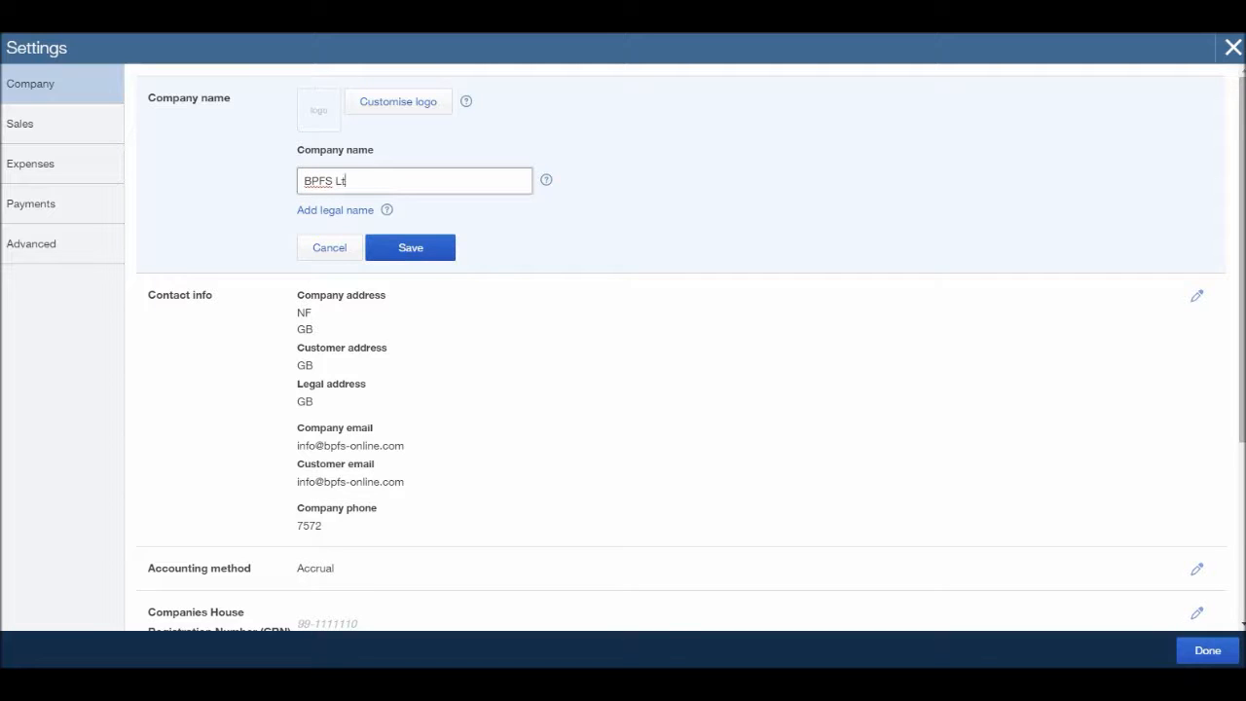
{"action": "type", "text": "d"}
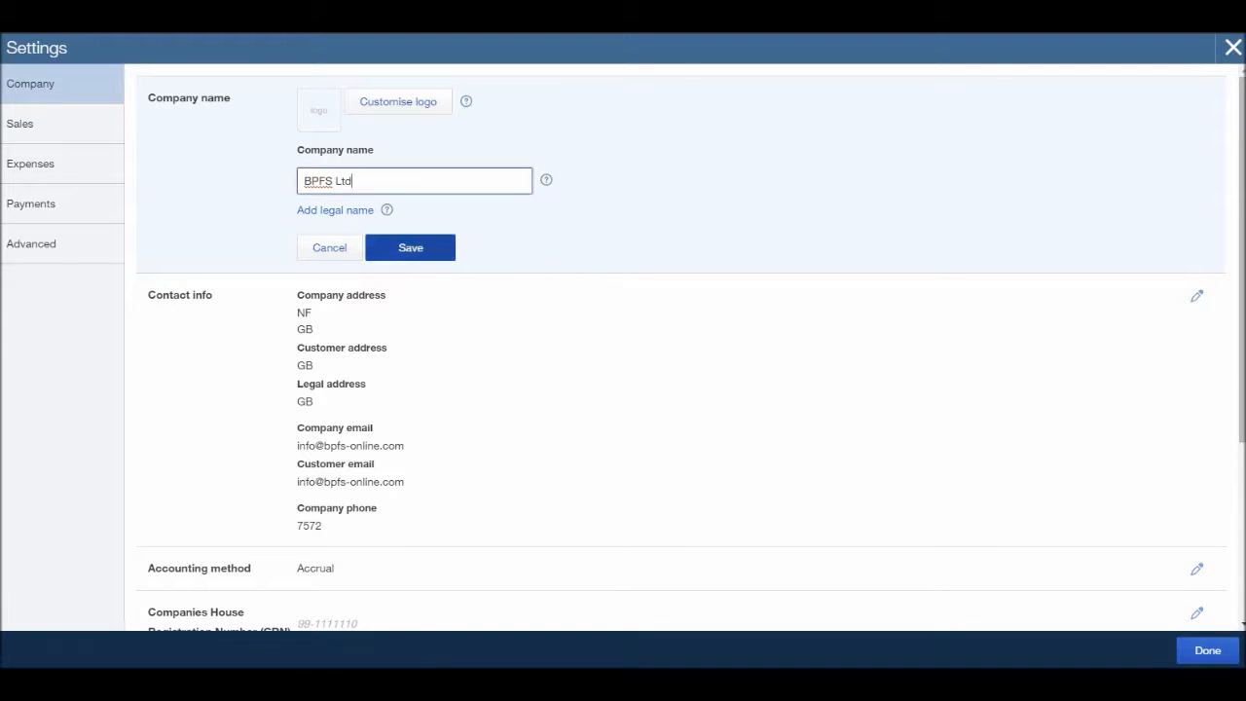
{"action": "left_click", "coordinate": [410, 246]}
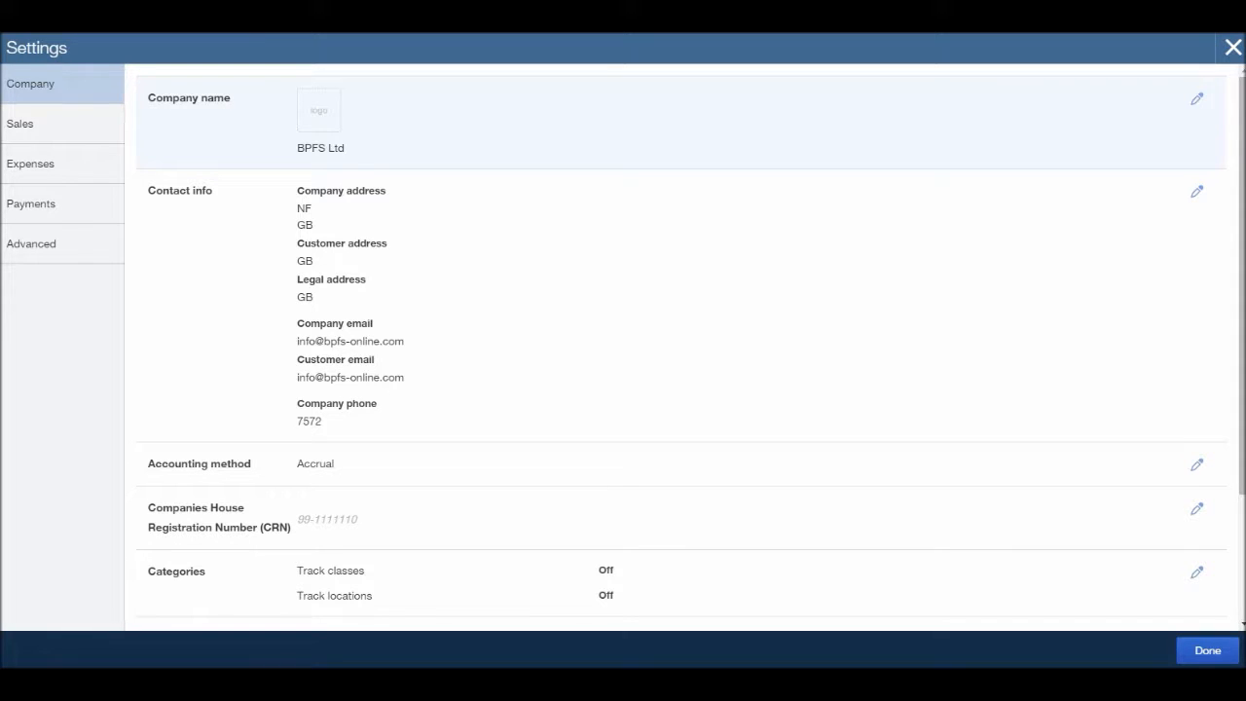
{"action": "left_click", "coordinate": [1197, 99]}
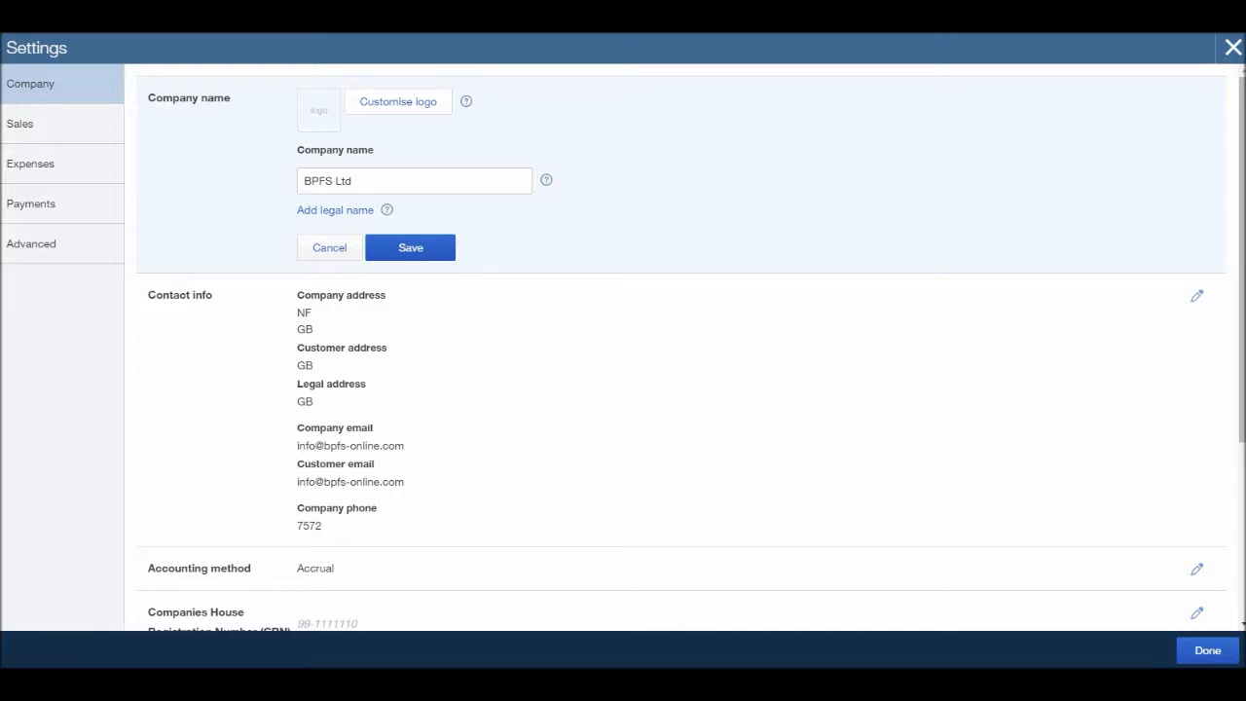
{"action": "left_click", "coordinate": [410, 246]}
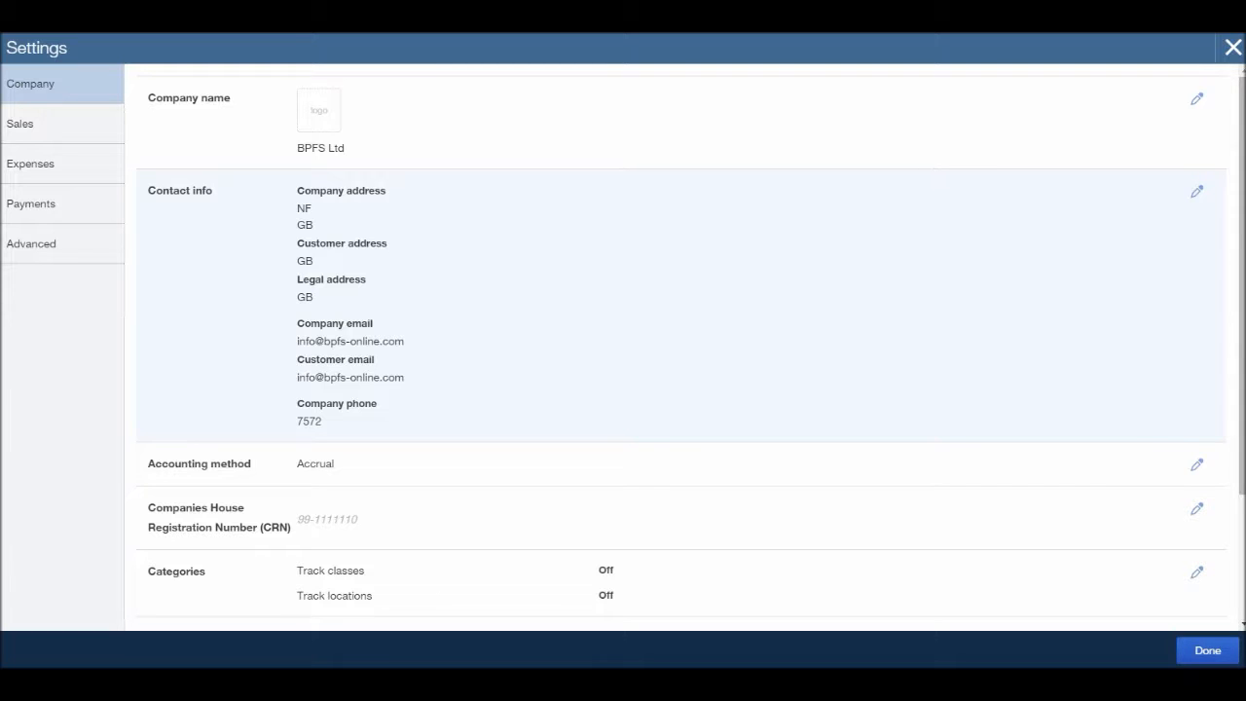
Step: Enter 123 BPFS Road as the company street address
{"action": "left_click", "coordinate": [1197, 191]}
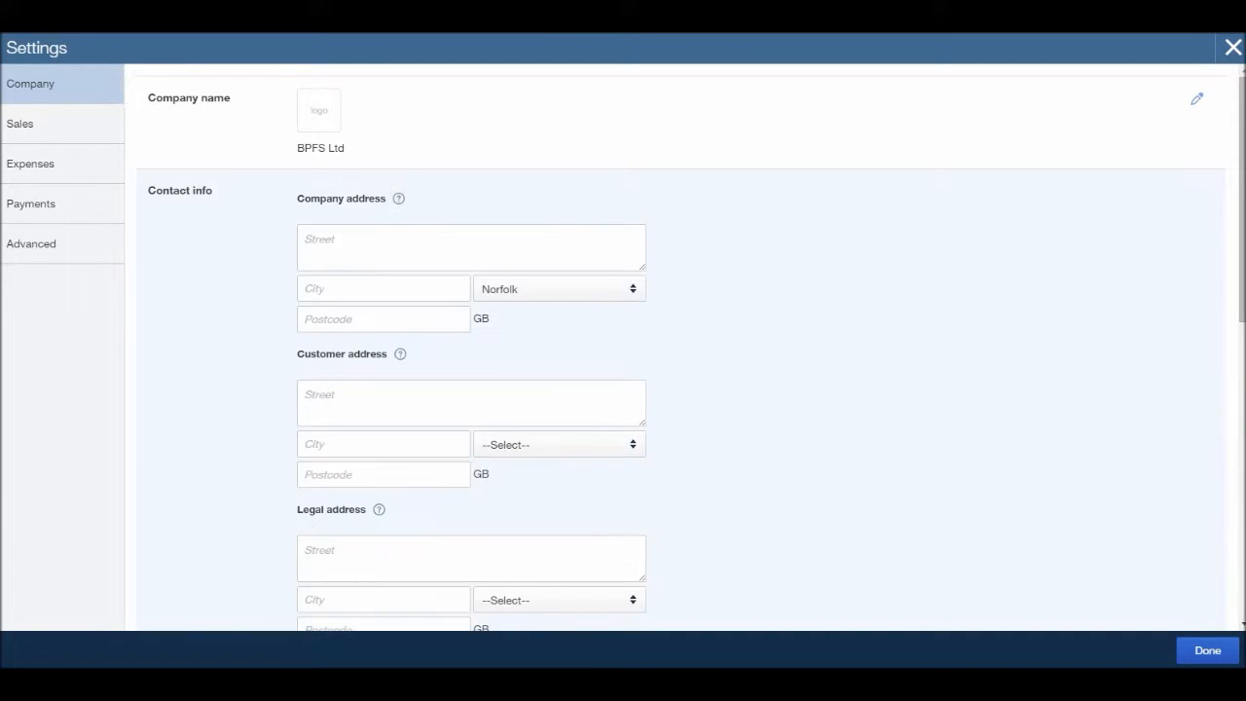
{"action": "left_click", "coordinate": [471, 247]}
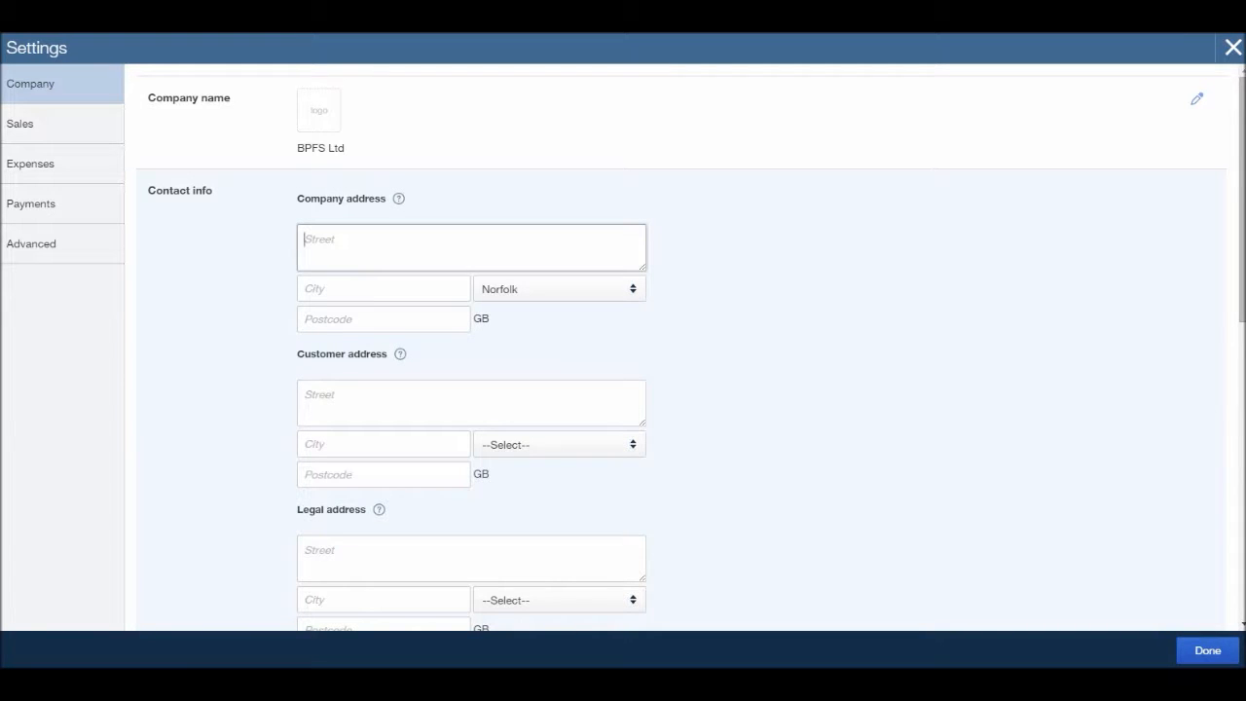
{"action": "type", "text": "12"}
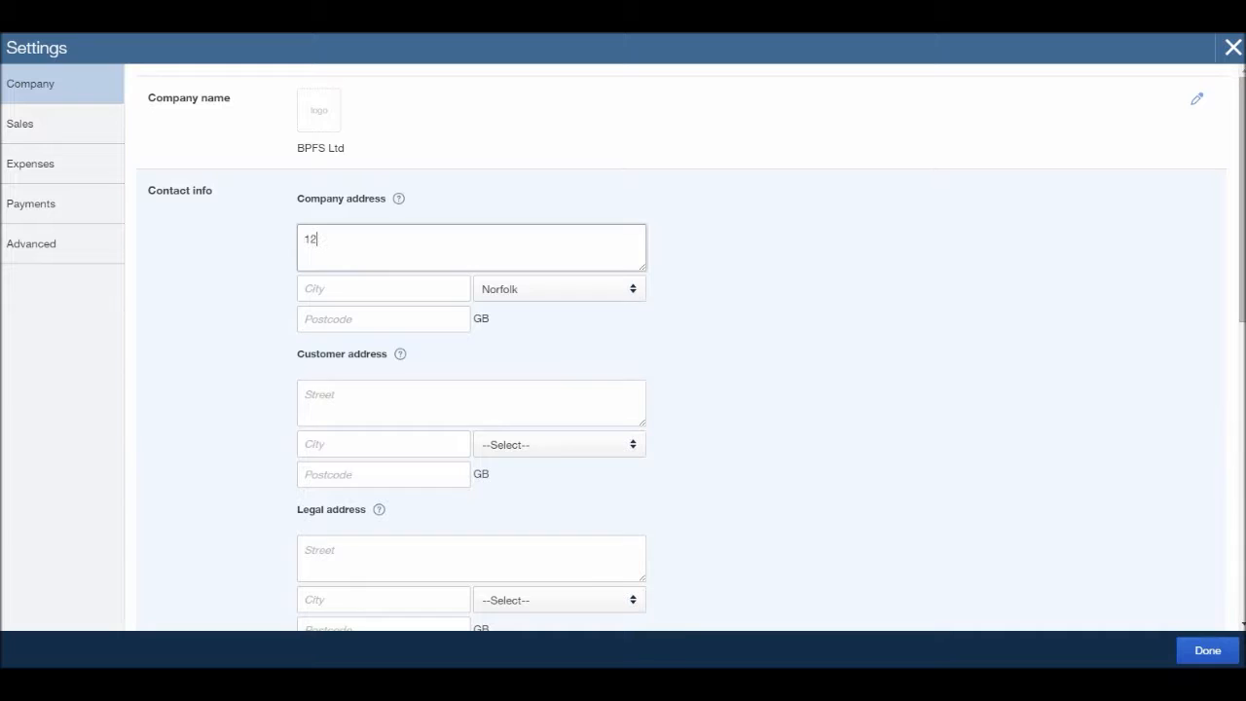
{"action": "type", "text": "3"}
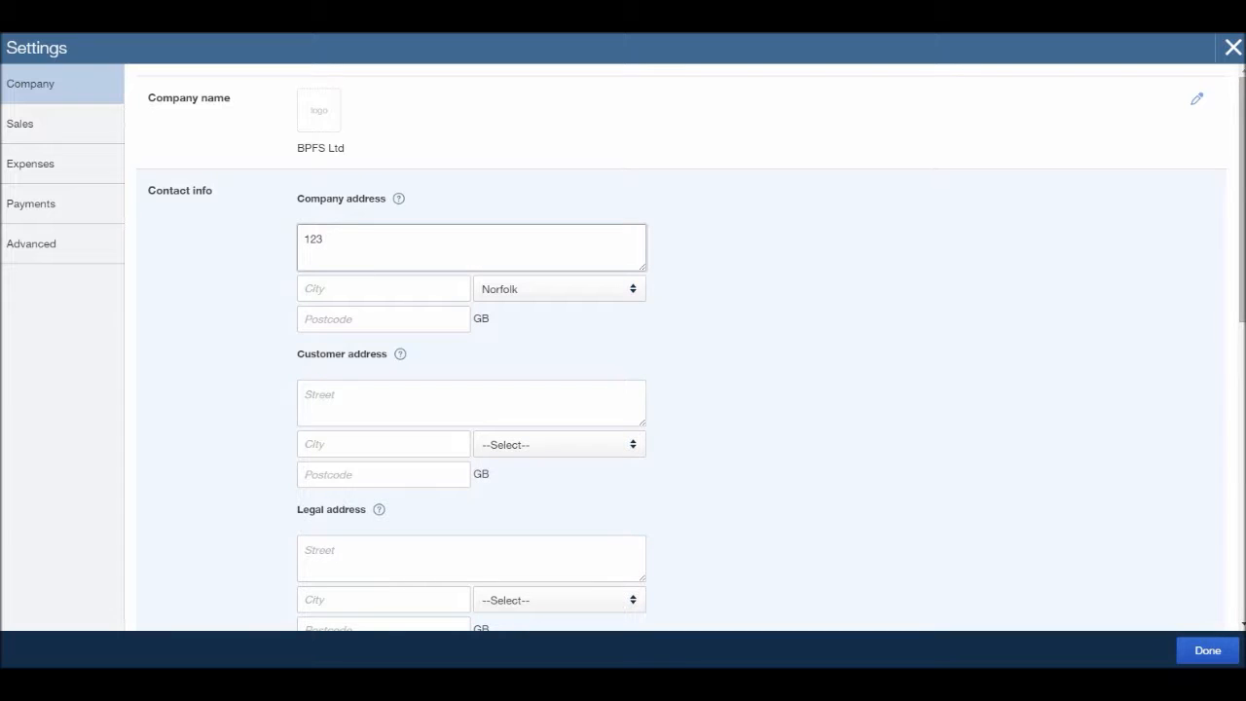
{"action": "type", "text": "BPFS"}
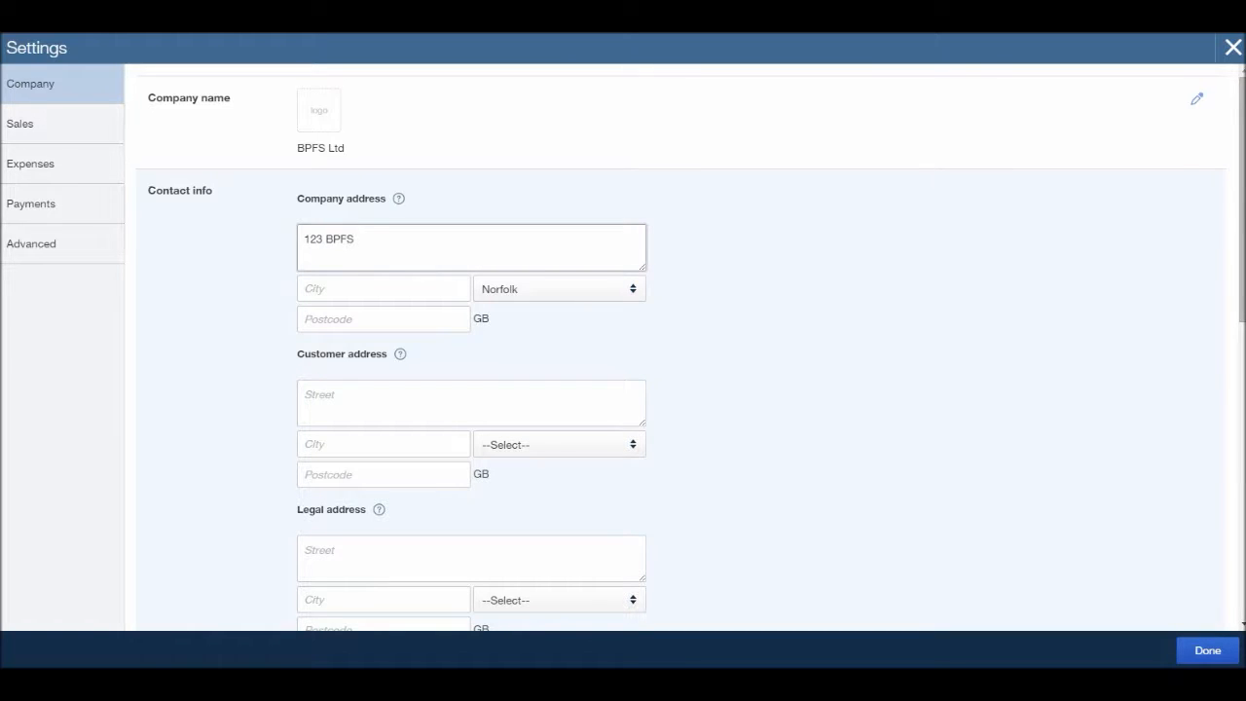
{"action": "type", "text": "Ro"}
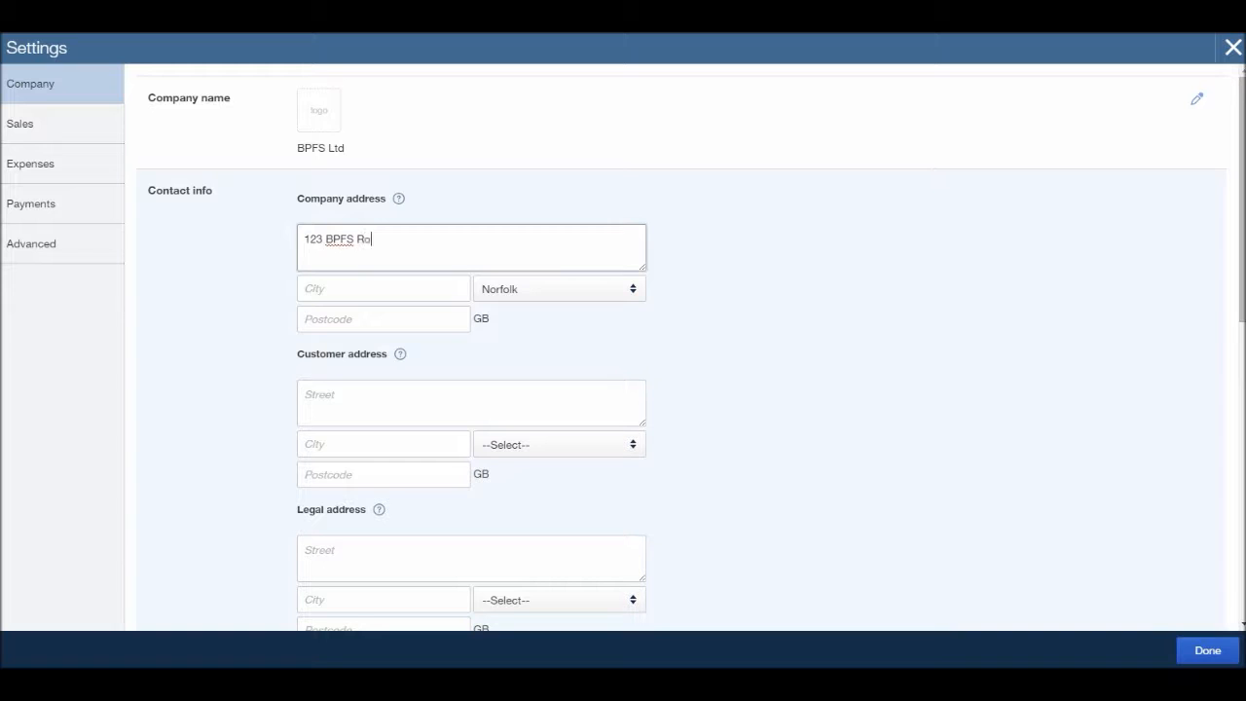
{"action": "type", "text": "ad"}
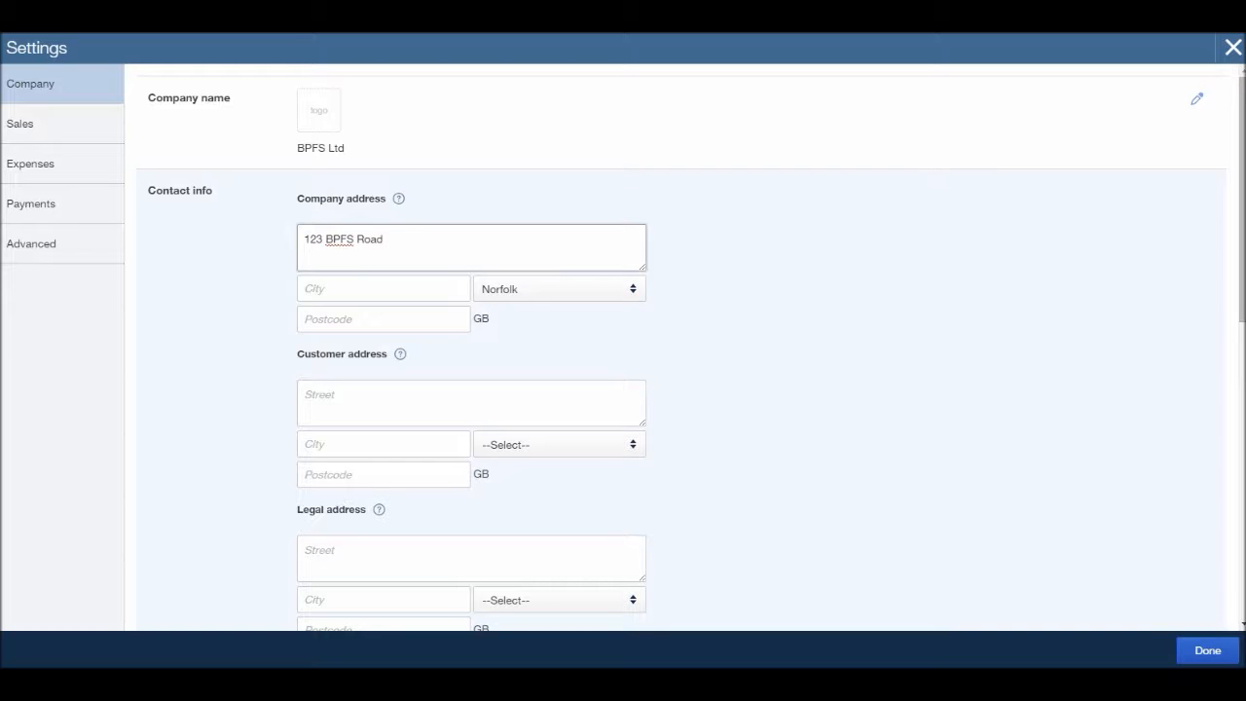
{"action": "left_click", "coordinate": [385, 240]}
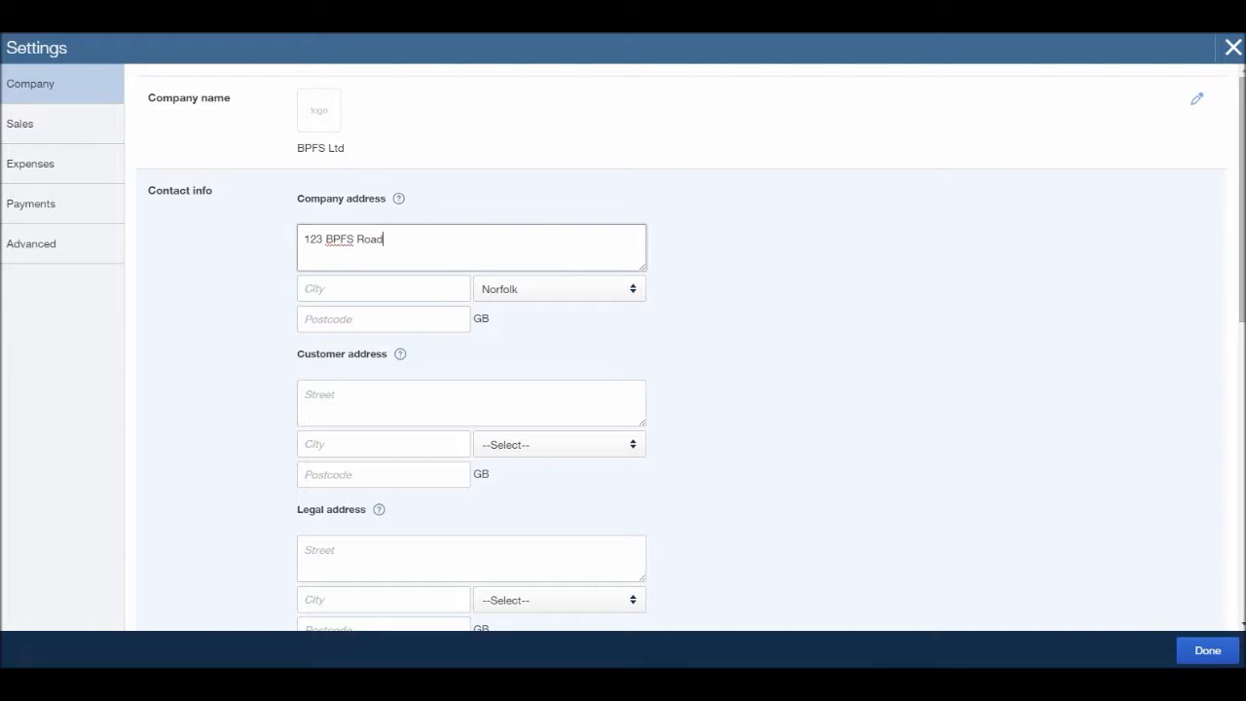
Step: Enter Bookkeeping Town as the city and IP23 4PO as the postcode
{"action": "left_click", "coordinate": [382, 288]}
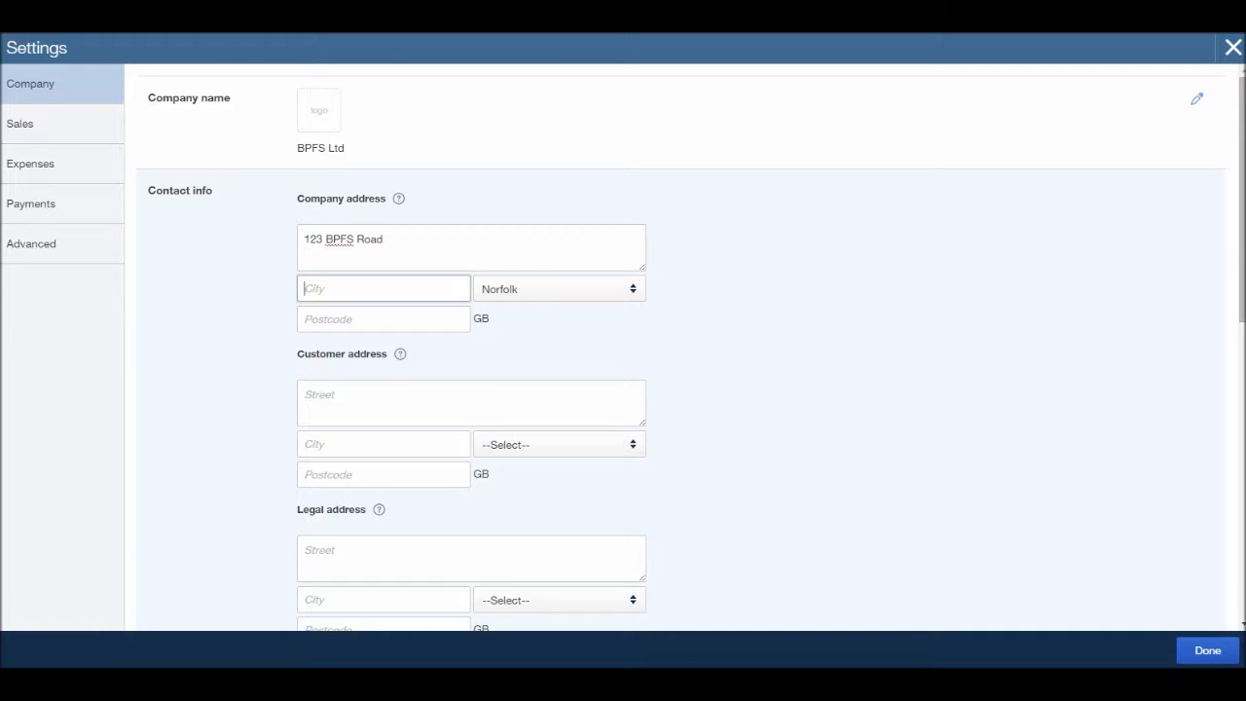
{"action": "type", "text": "Bo"}
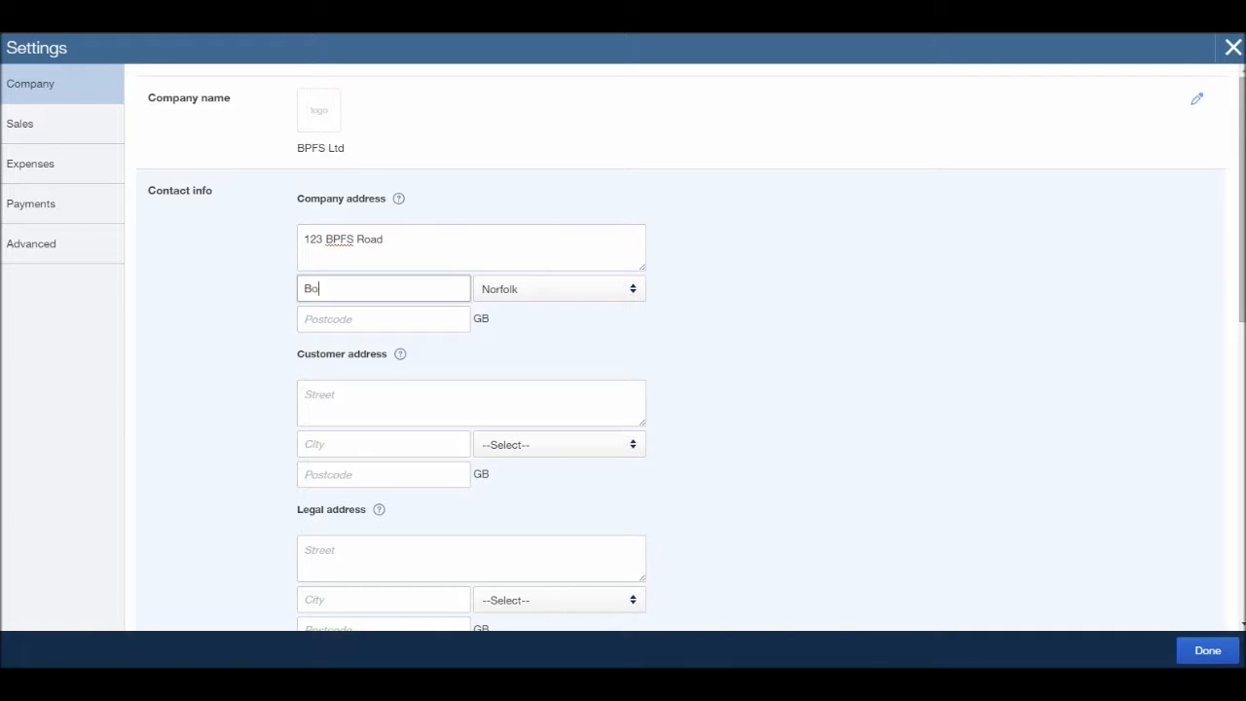
{"action": "type", "text": "okkeep"}
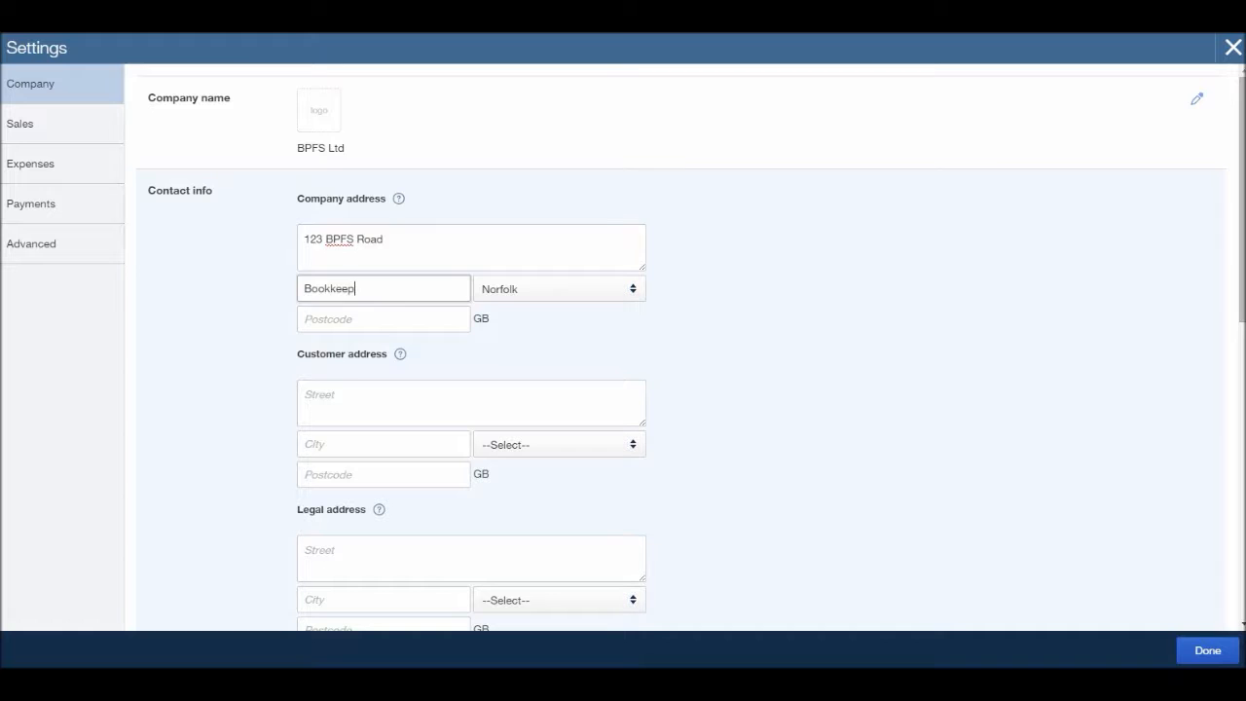
{"action": "type", "text": "ing T"}
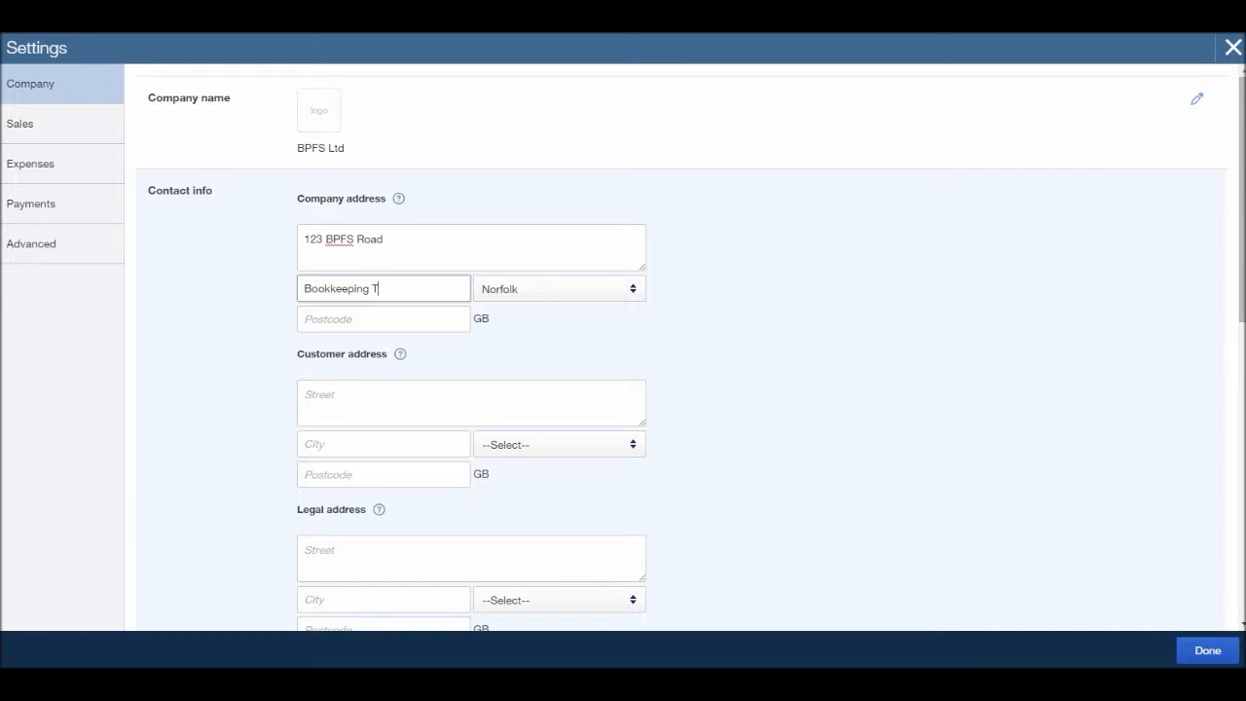
{"action": "type", "text": "own"}
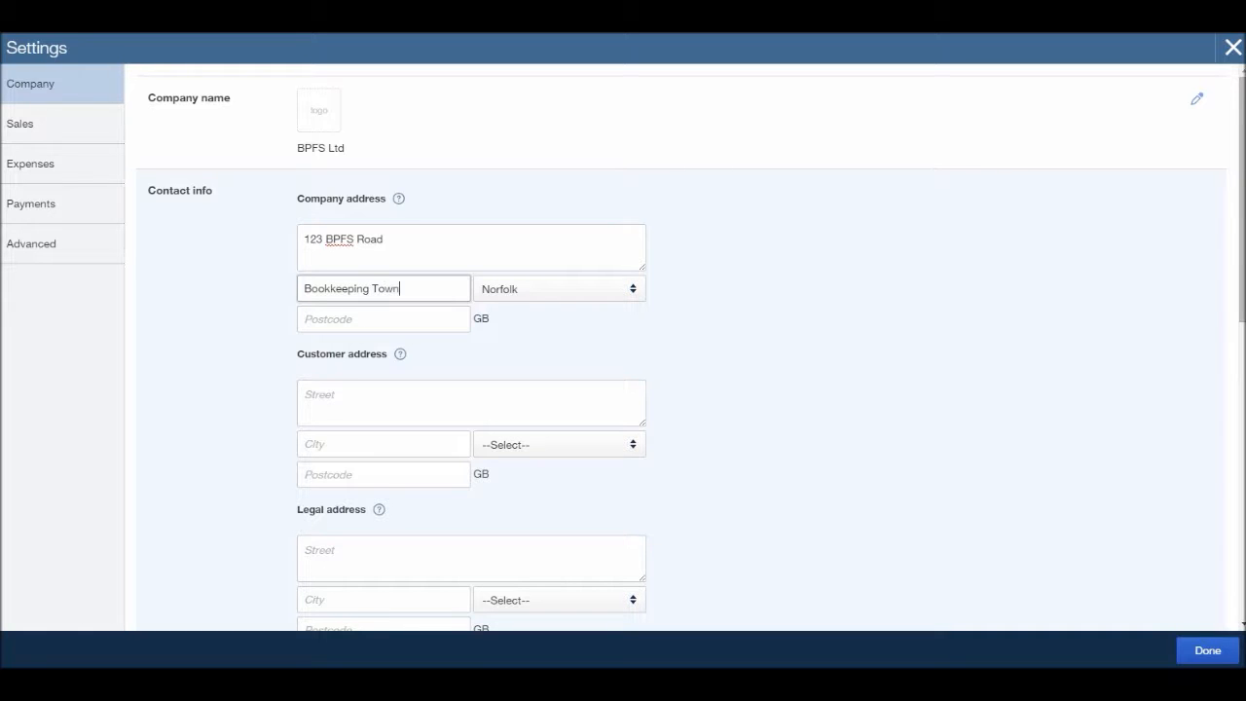
{"action": "left_click", "coordinate": [382, 319]}
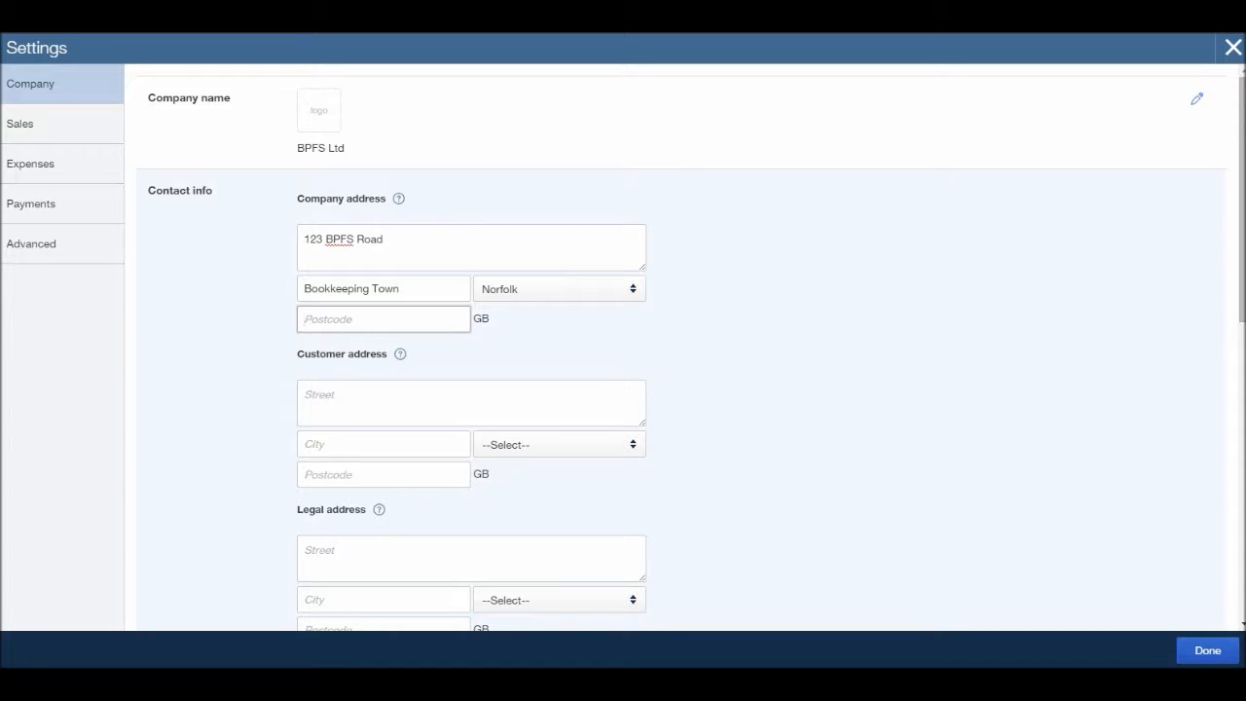
{"action": "type", "text": "IP23"}
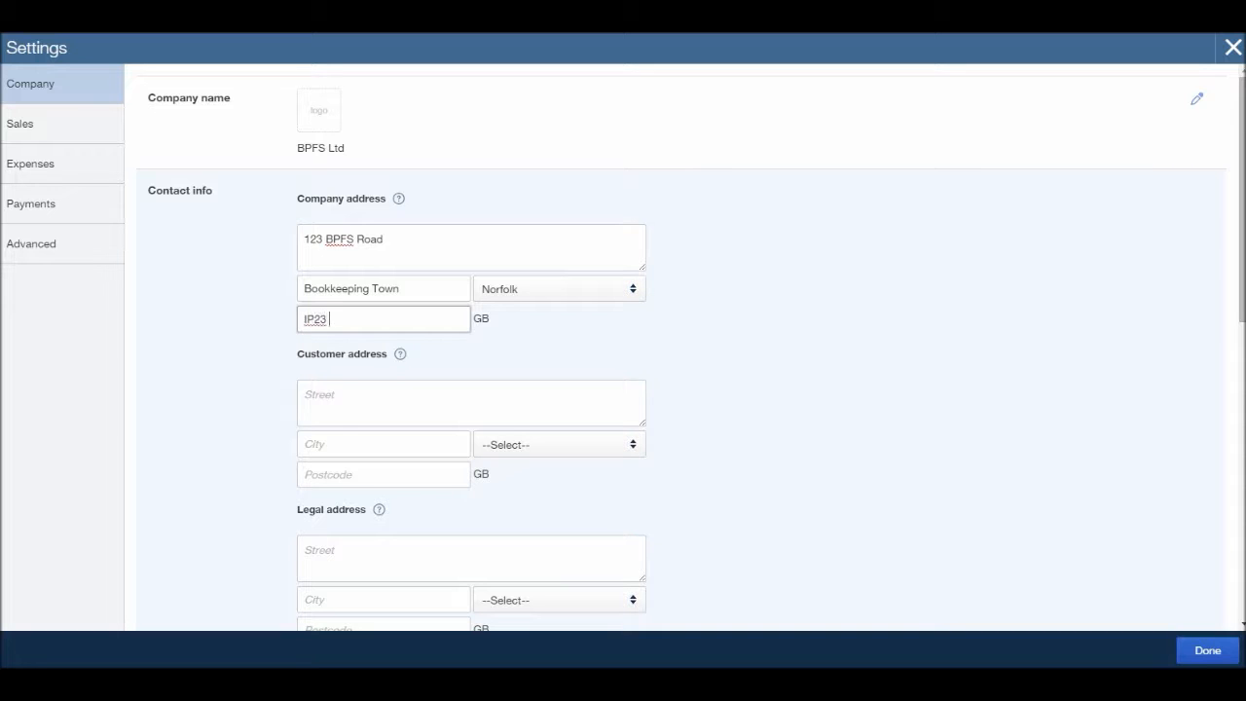
{"action": "type", "text": "4"}
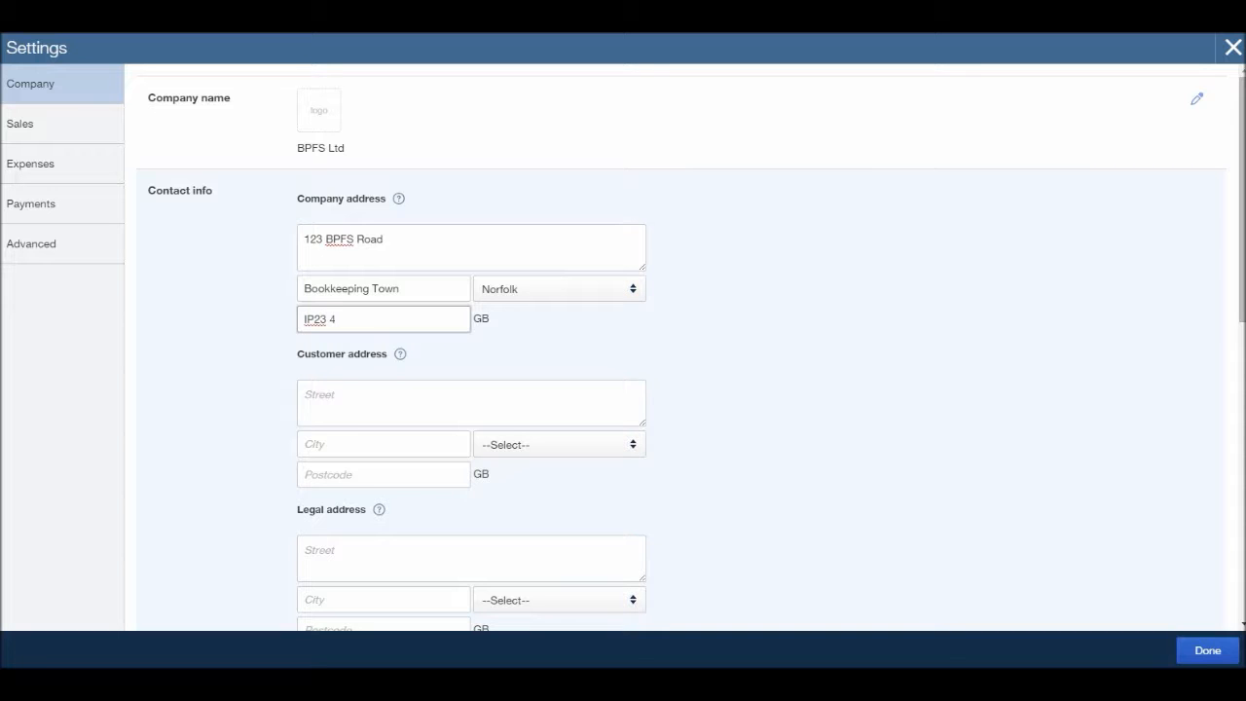
{"action": "type", "text": "PO"}
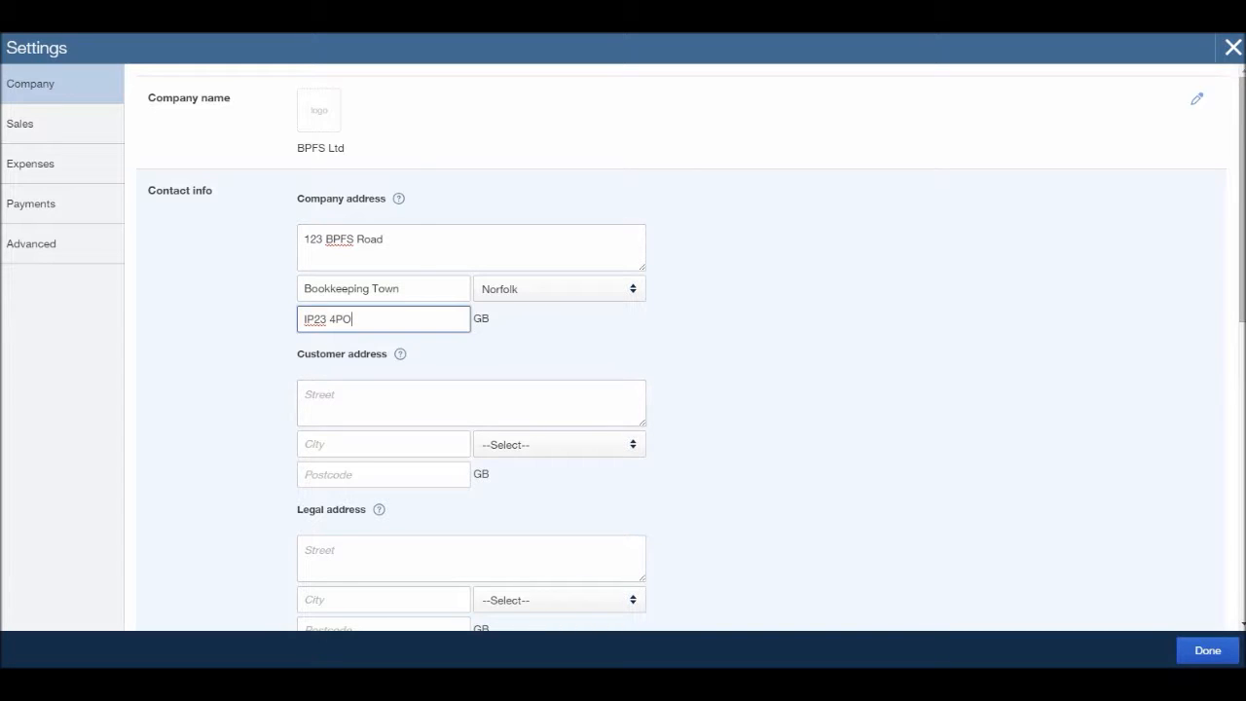
{"action": "scroll", "scroll_direction": "down", "scroll_amount": 3}
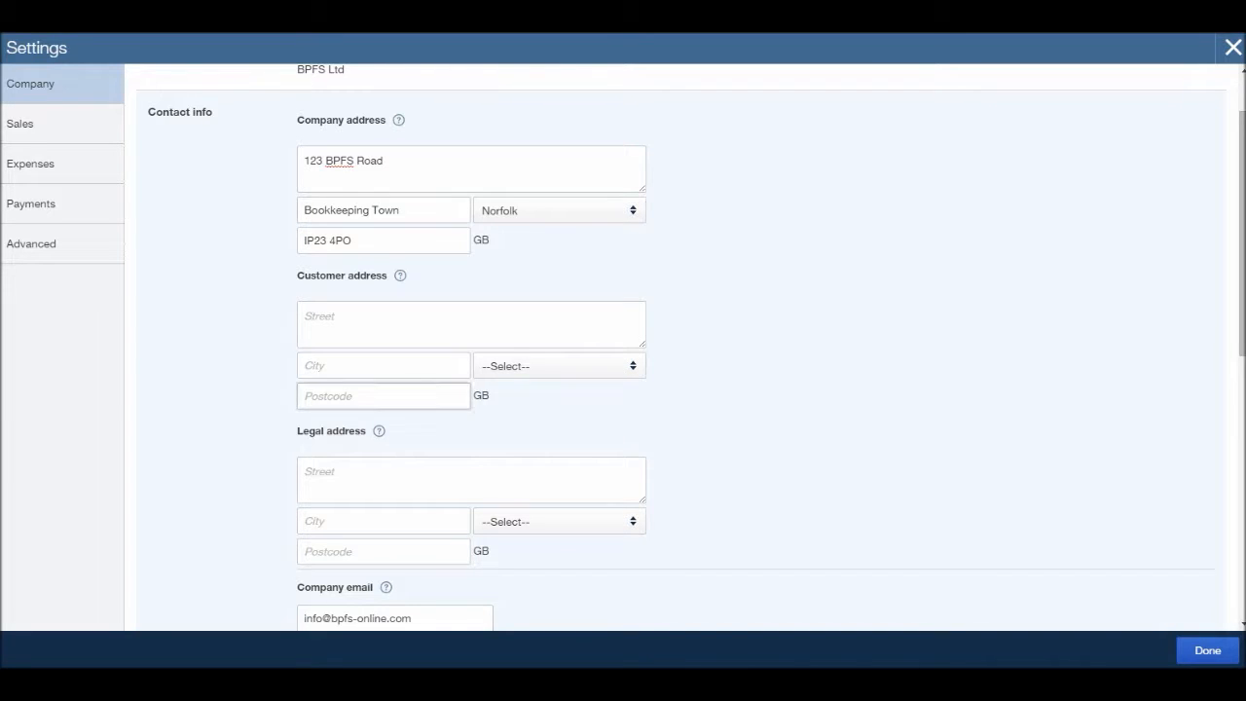
{"action": "scroll", "scroll_direction": "down", "scroll_amount": 3}
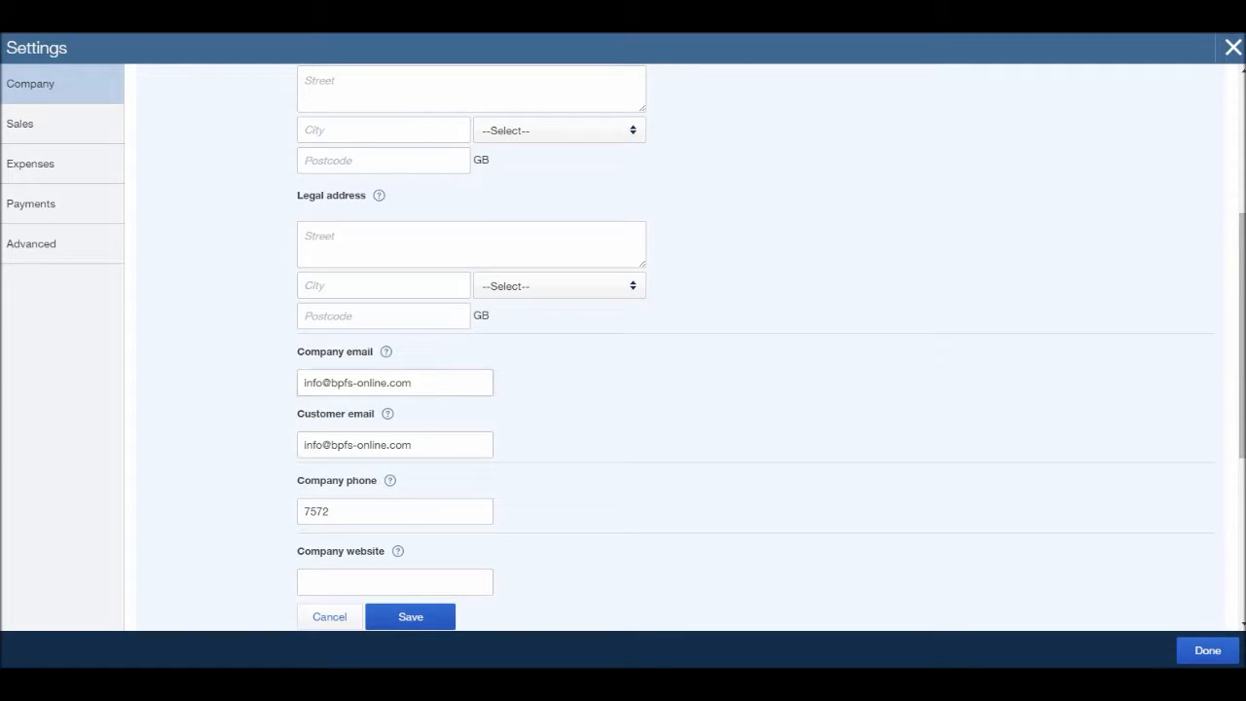
{"action": "scroll", "scroll_direction": "down", "scroll_amount": 3}
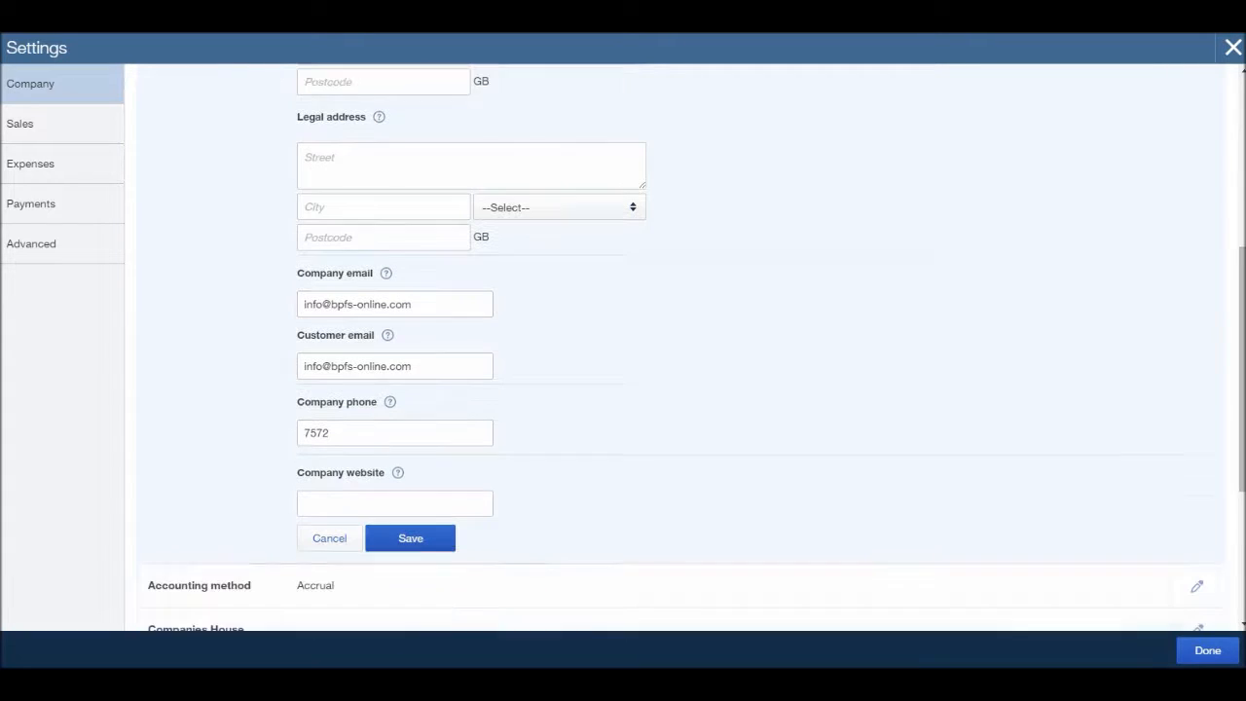
{"action": "scroll", "scroll_direction": "down", "scroll_amount": 3}
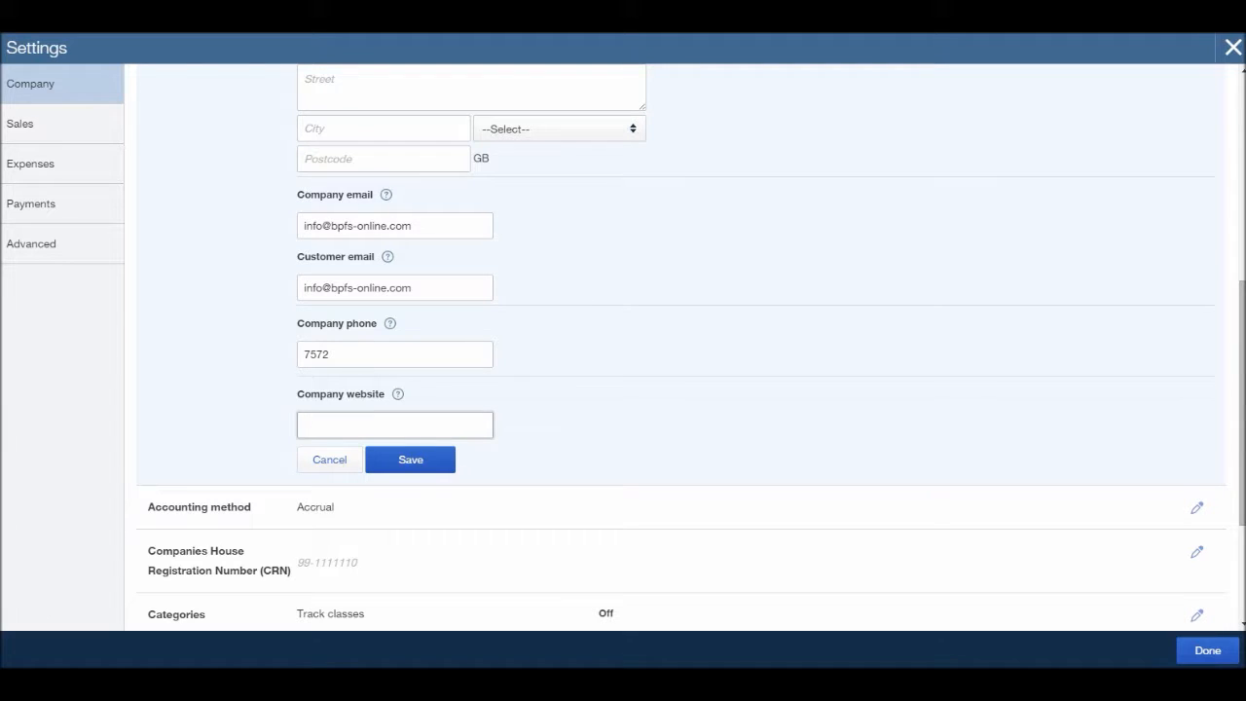
{"action": "left_click", "coordinate": [395, 425]}
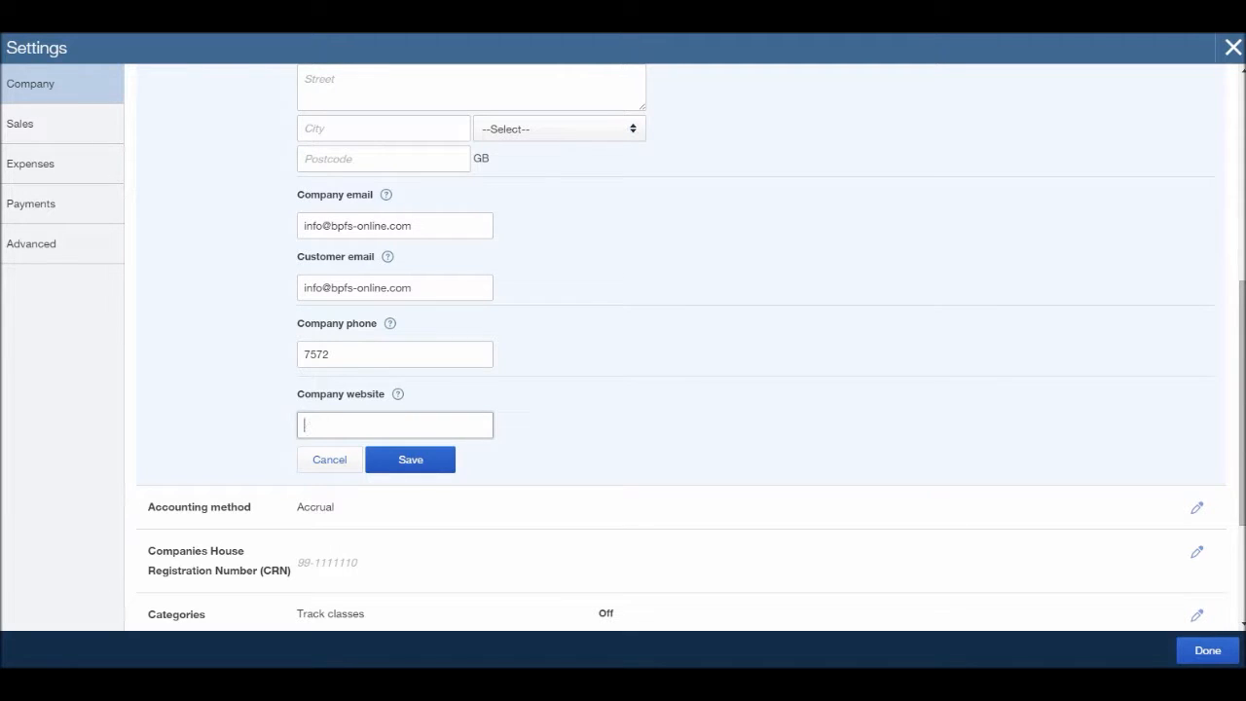
{"action": "type", "text": "www"}
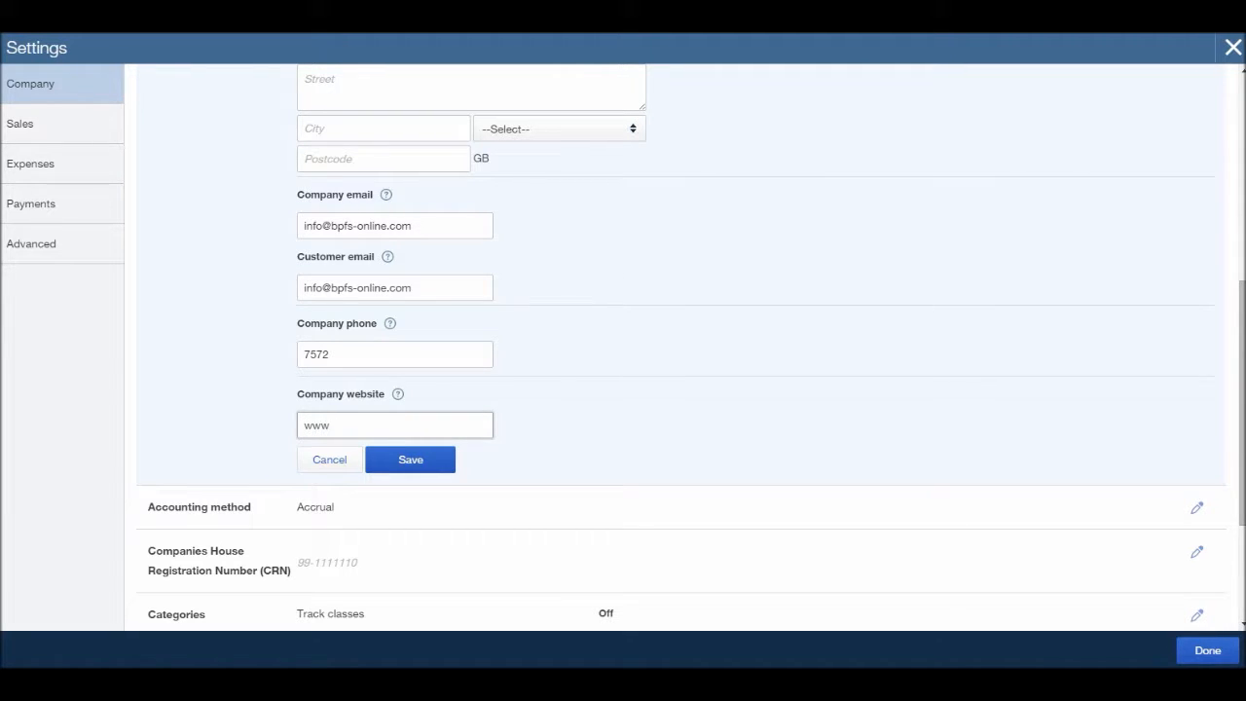
{"action": "type", "text": ".freeb"}
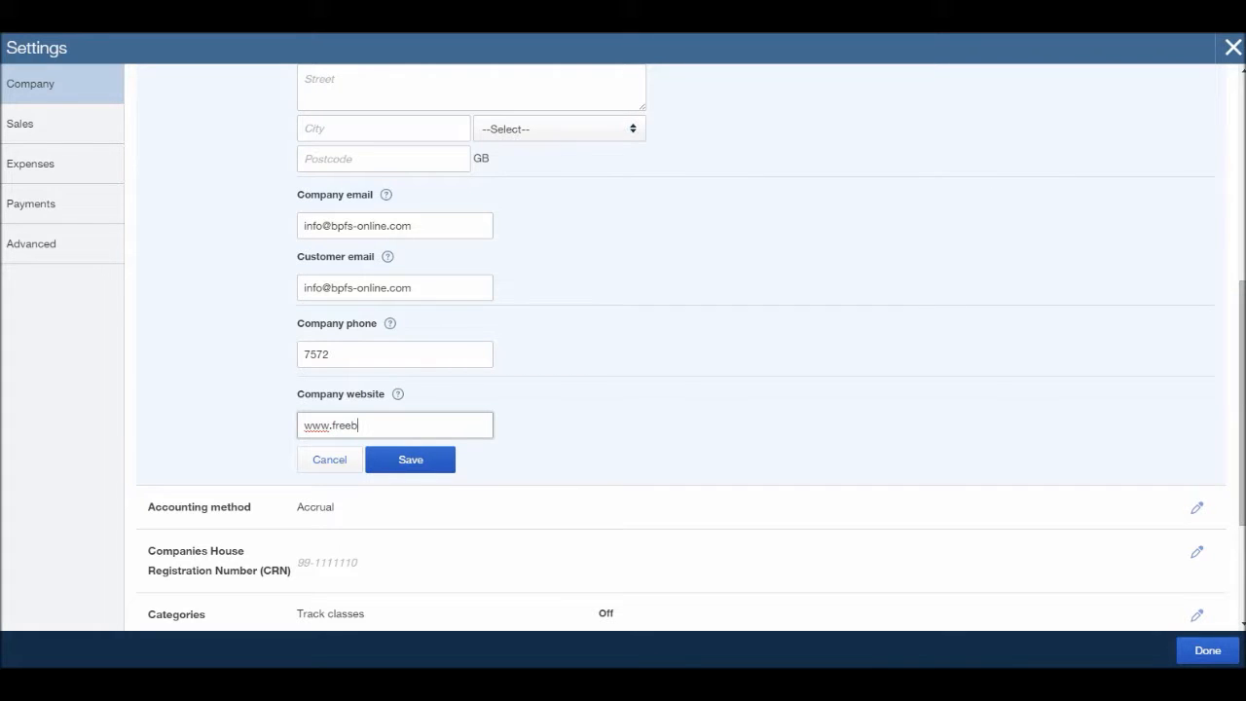
{"action": "type", "text": "ookke"}
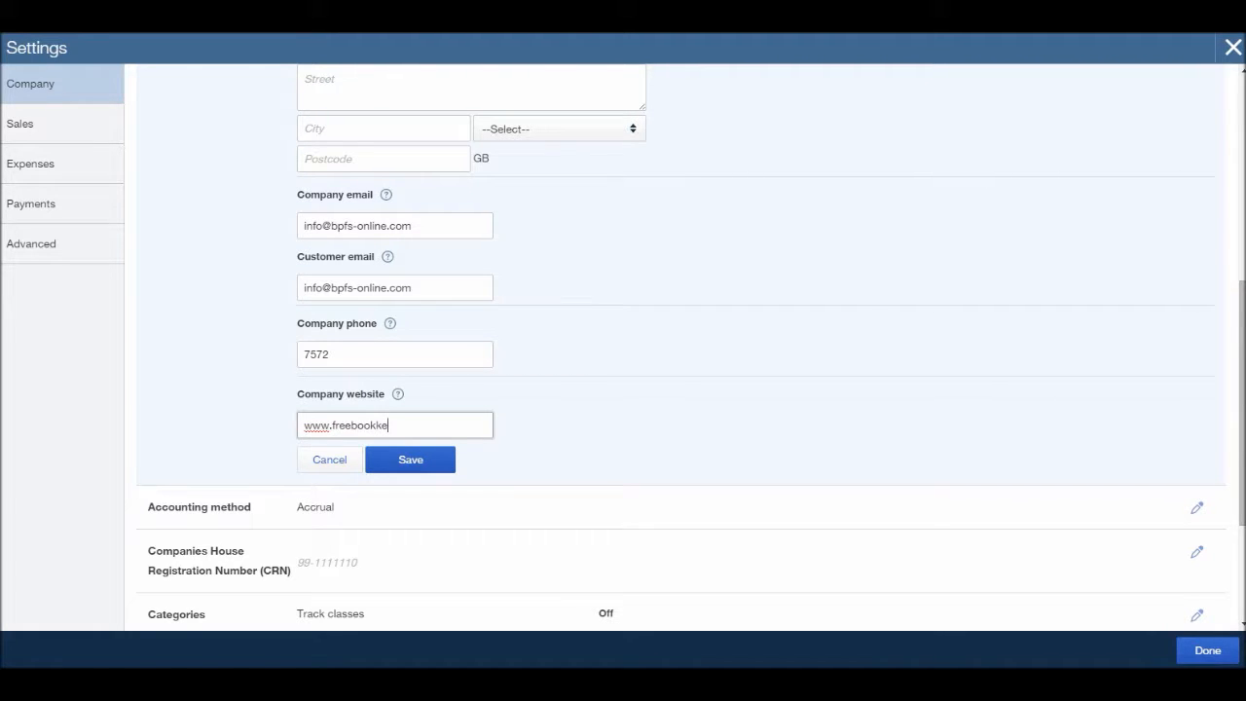
{"action": "type", "text": "eepingacc"}
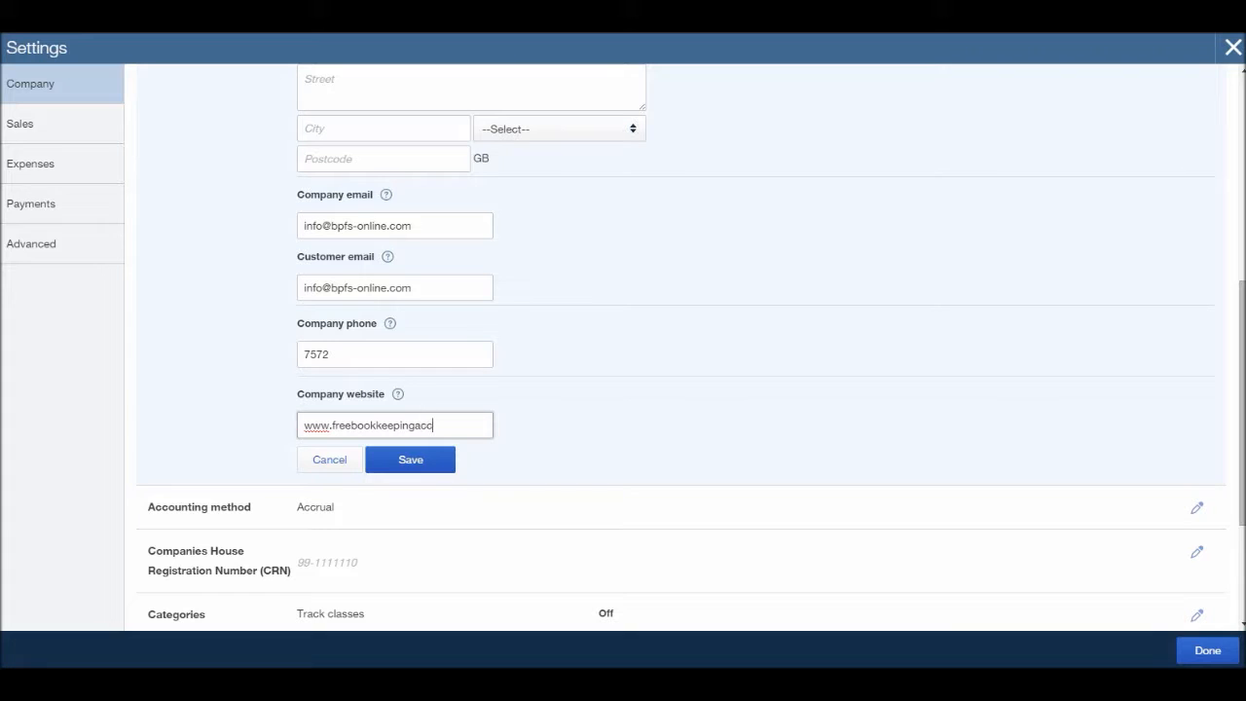
{"action": "type", "text": "ounting"}
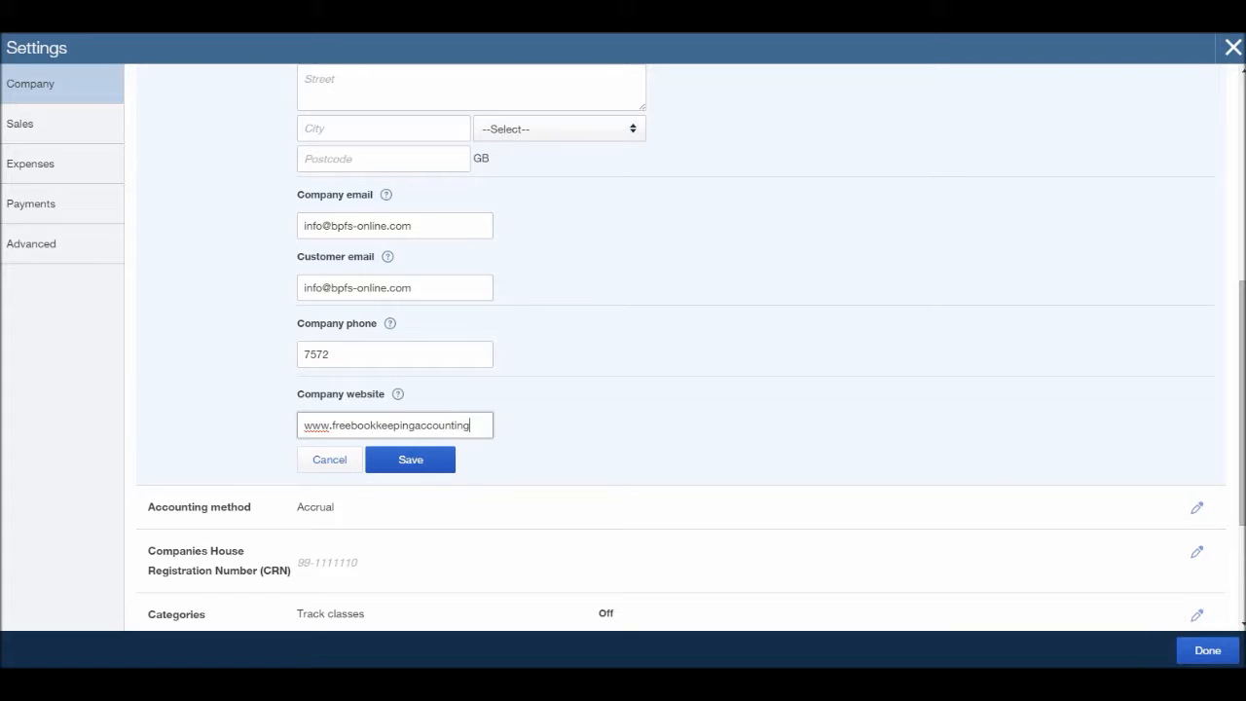
{"action": "type", "text": ".com"}
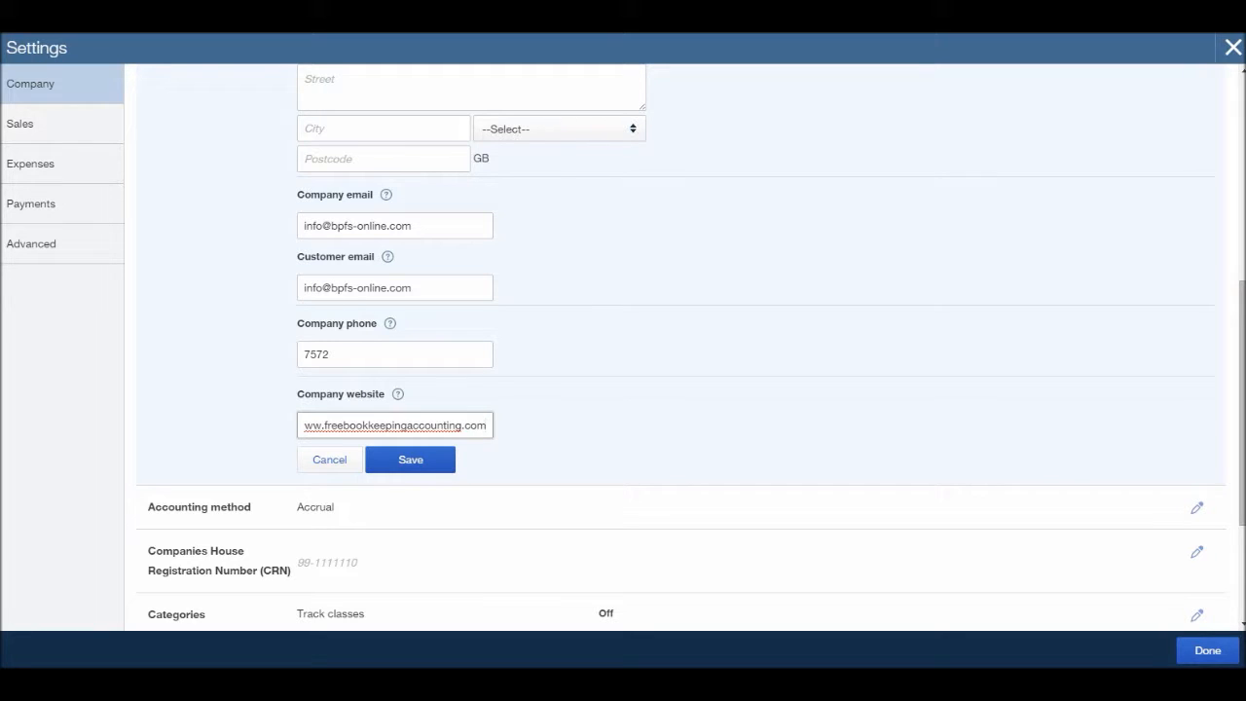
{"action": "left_click", "coordinate": [410, 458]}
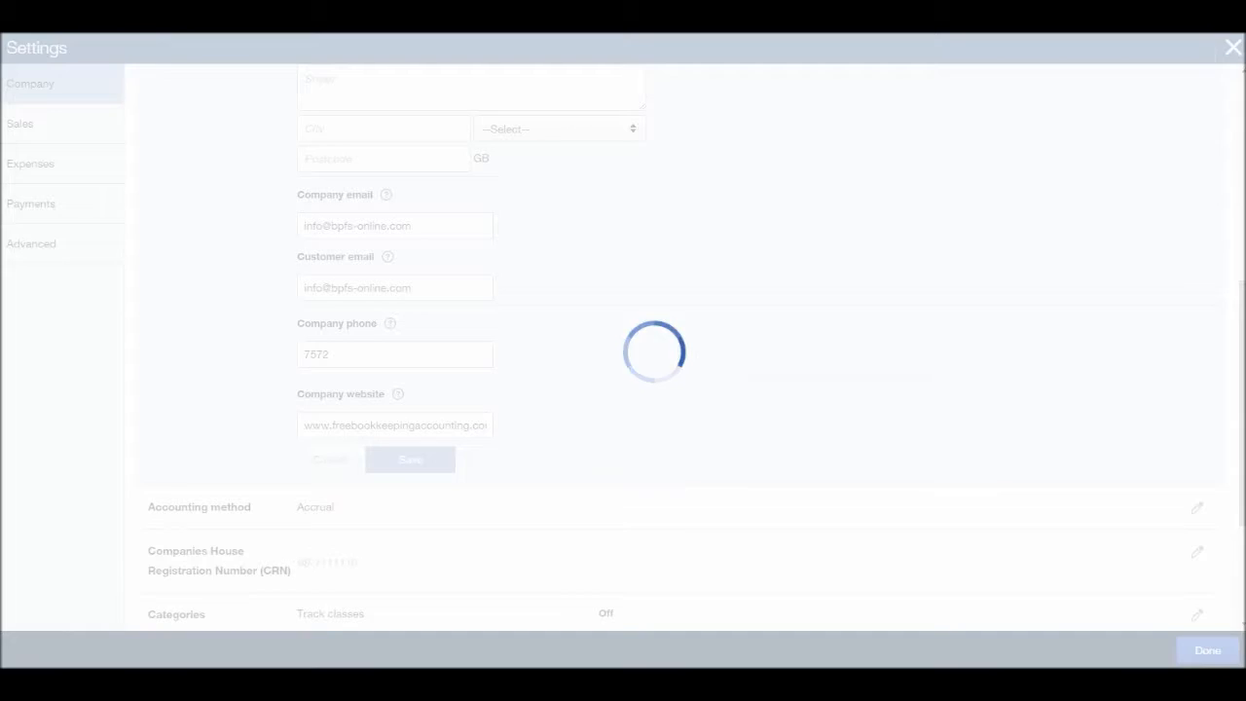
Step: Check the saved address 123 BPFS Road, Bookkeeping Town, IP23 4PO, then close settings
{"action": "left_click", "coordinate": [410, 459]}
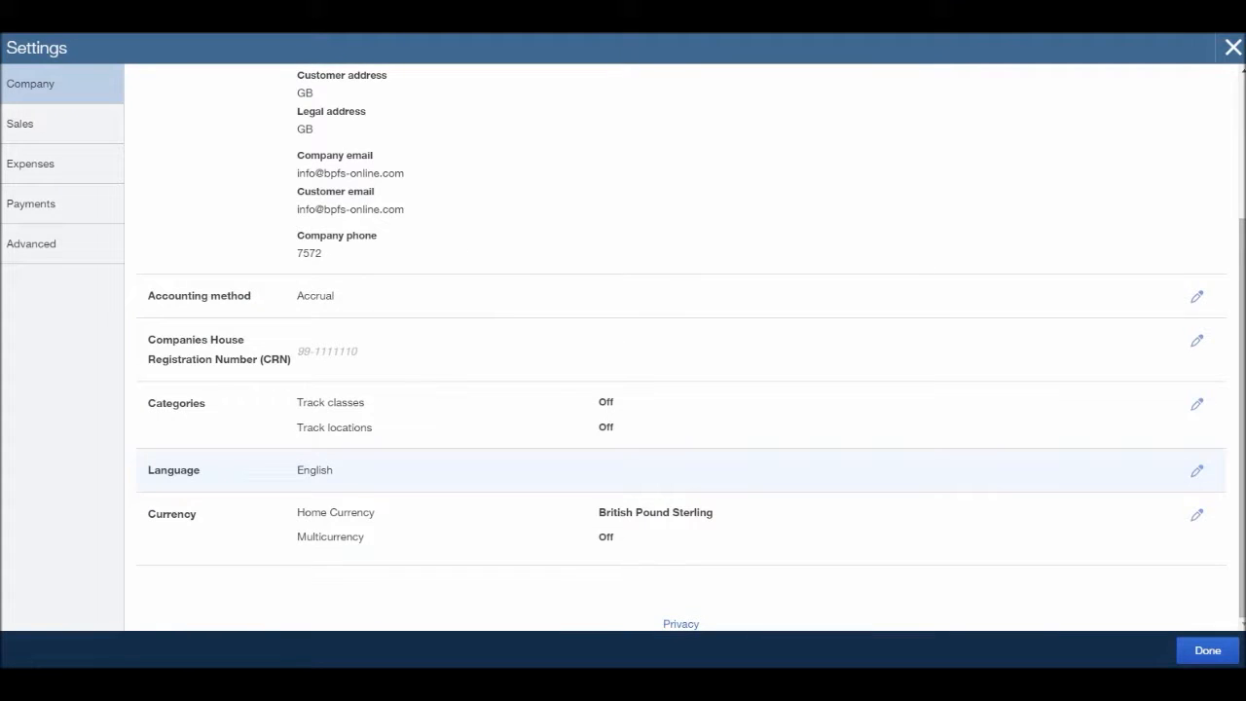
{"action": "scroll", "scroll_direction": "up", "scroll_amount": 3}
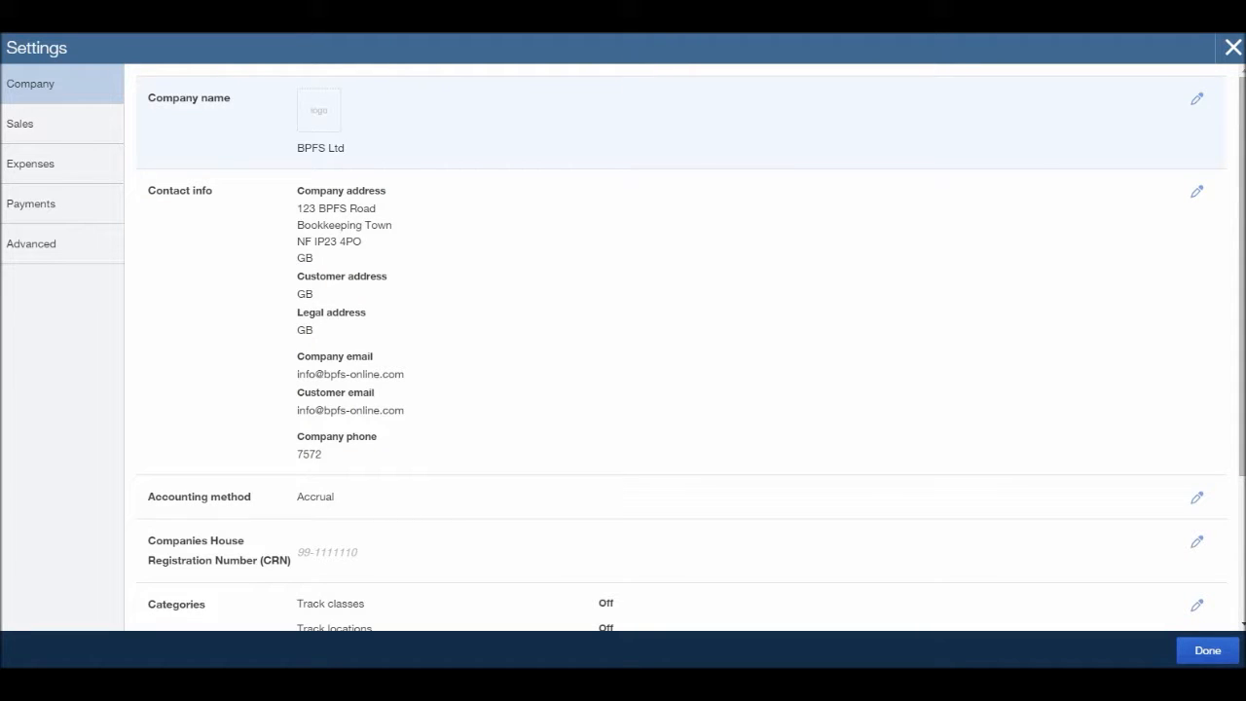
{"action": "scroll", "scroll_direction": "down", "scroll_amount": 3}
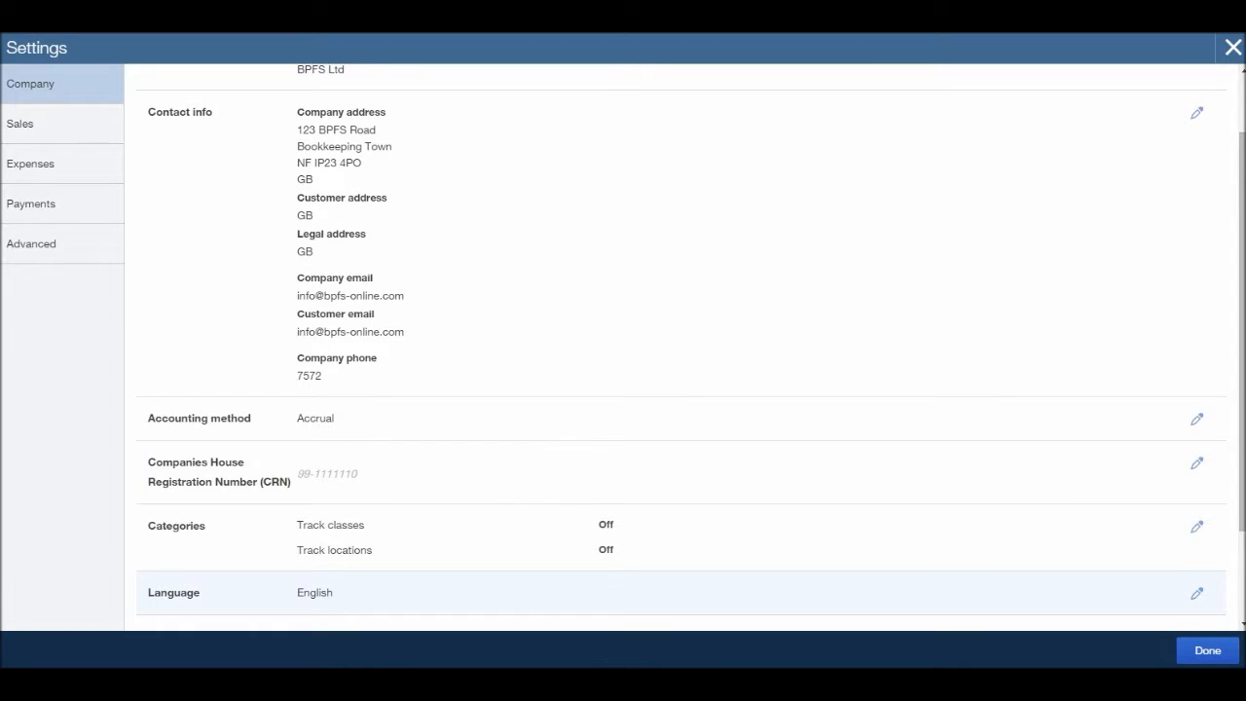
{"action": "scroll", "scroll_direction": "up", "scroll_amount": 3}
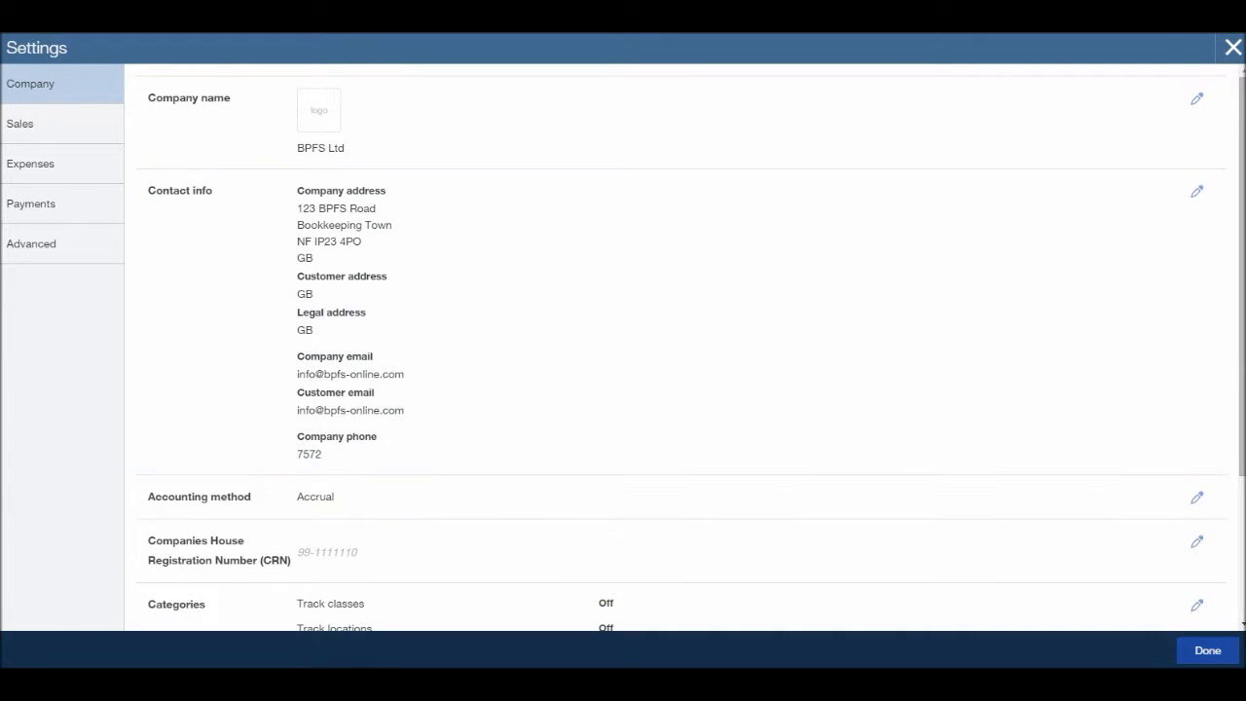
{"action": "left_click", "coordinate": [1208, 651]}
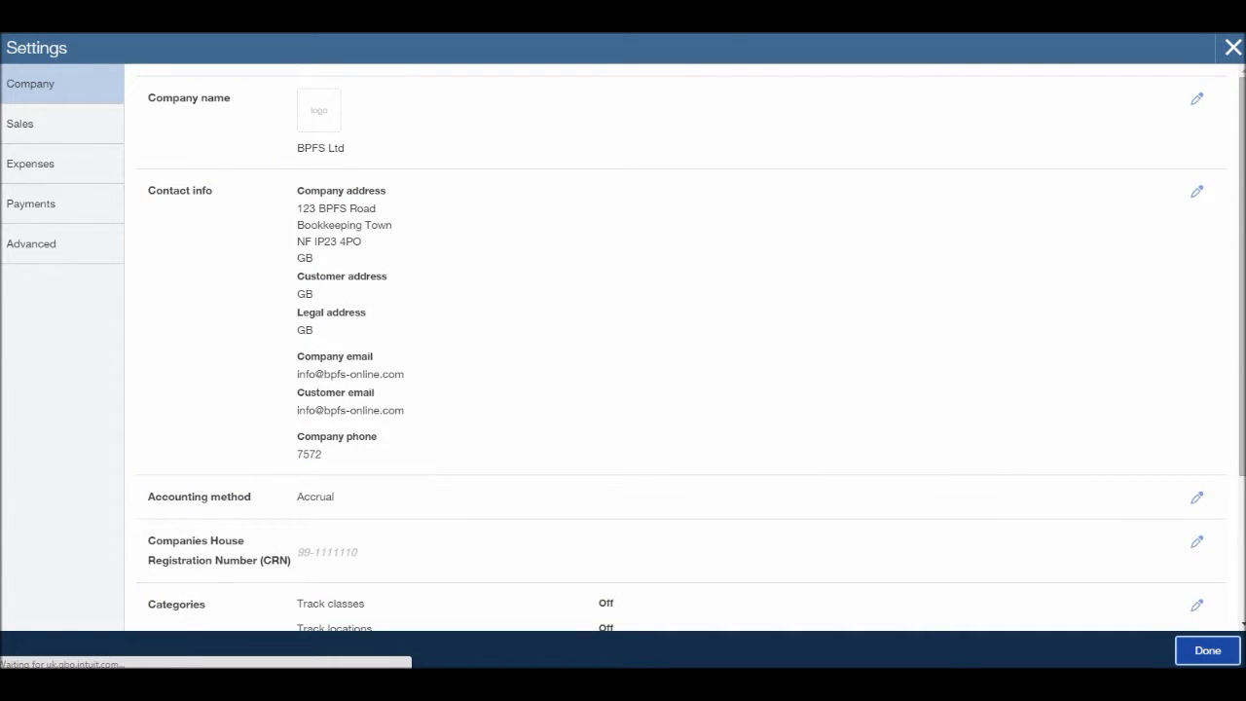